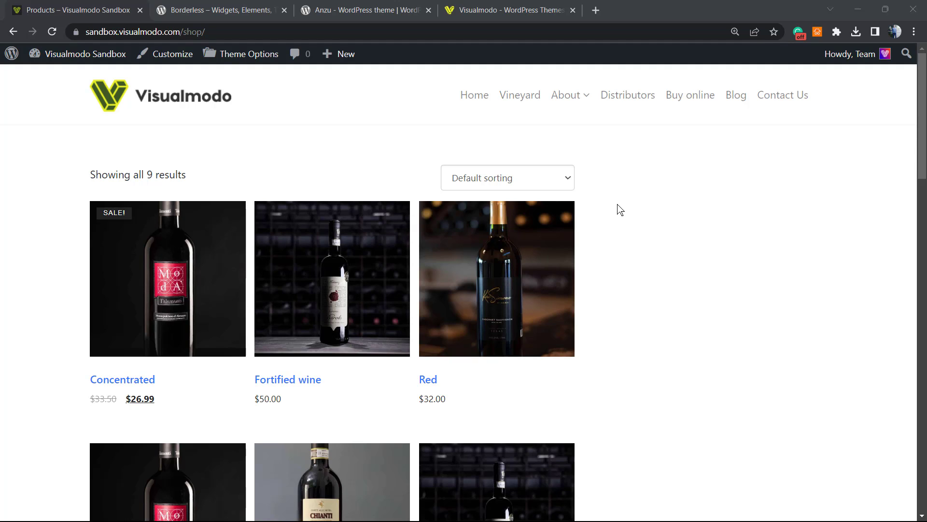
pyautogui.moveTo(655, 204)
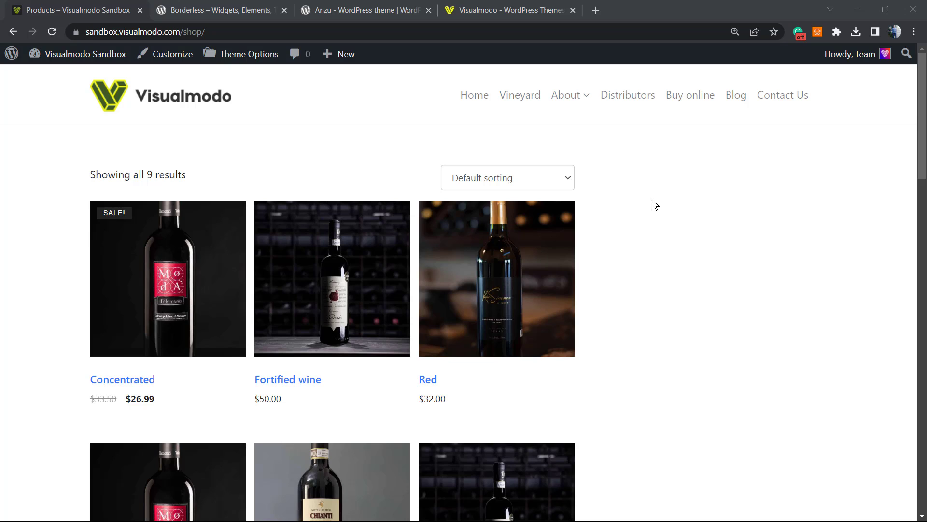
pyautogui.moveTo(654, 199)
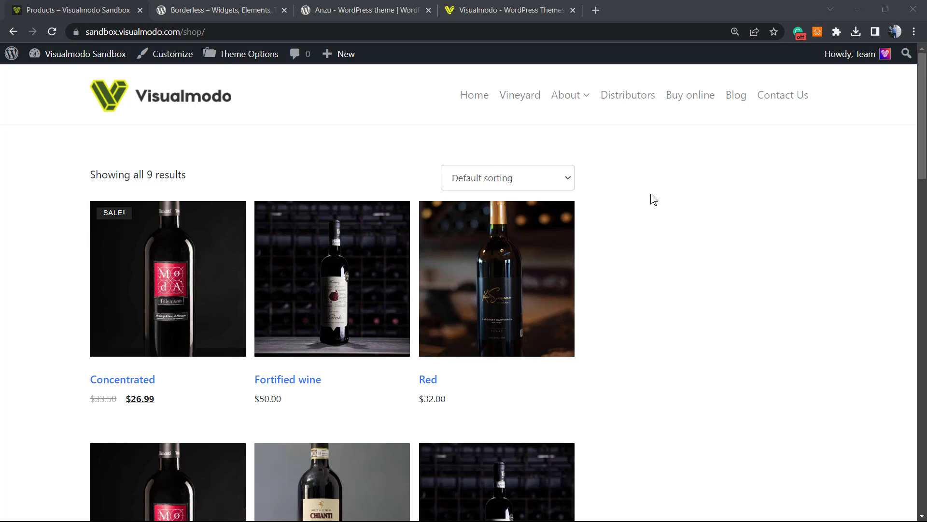
pyautogui.moveTo(660, 212)
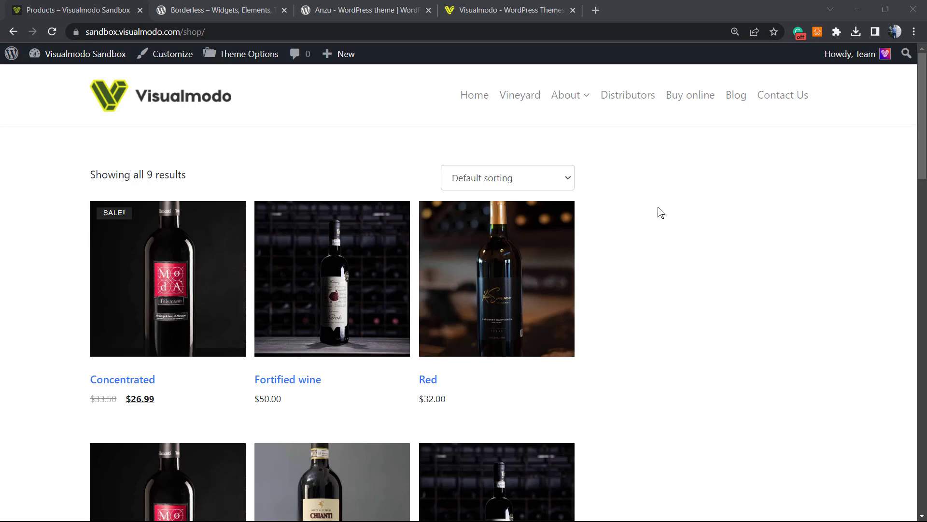
pyautogui.moveTo(665, 217)
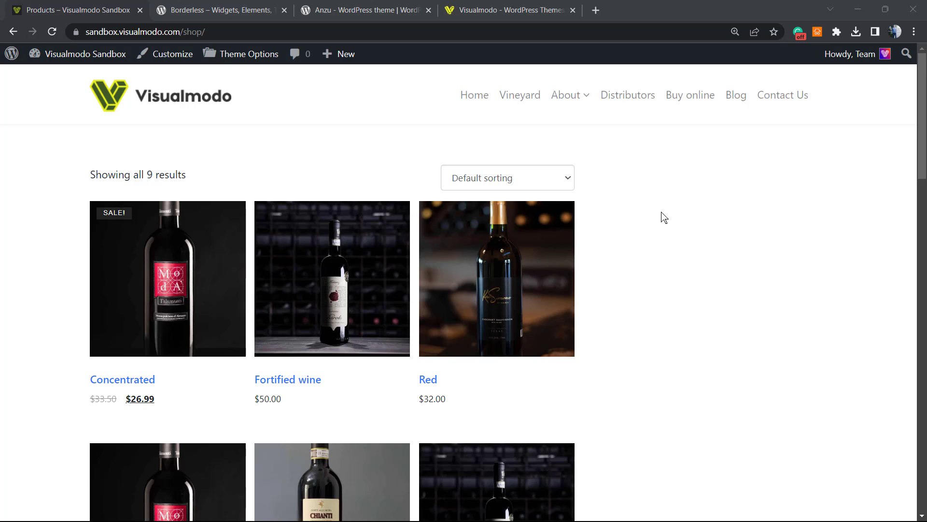
pyautogui.moveTo(622, 193)
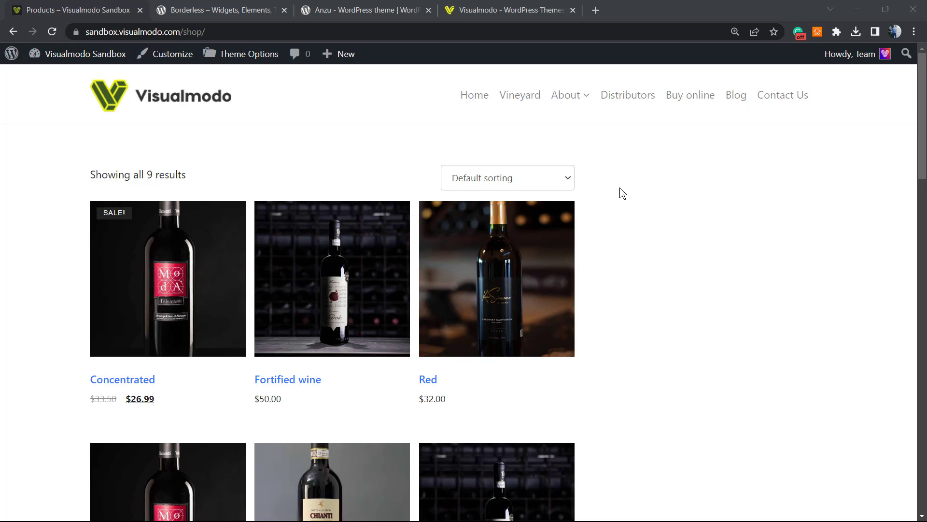
pyautogui.moveTo(347, 163)
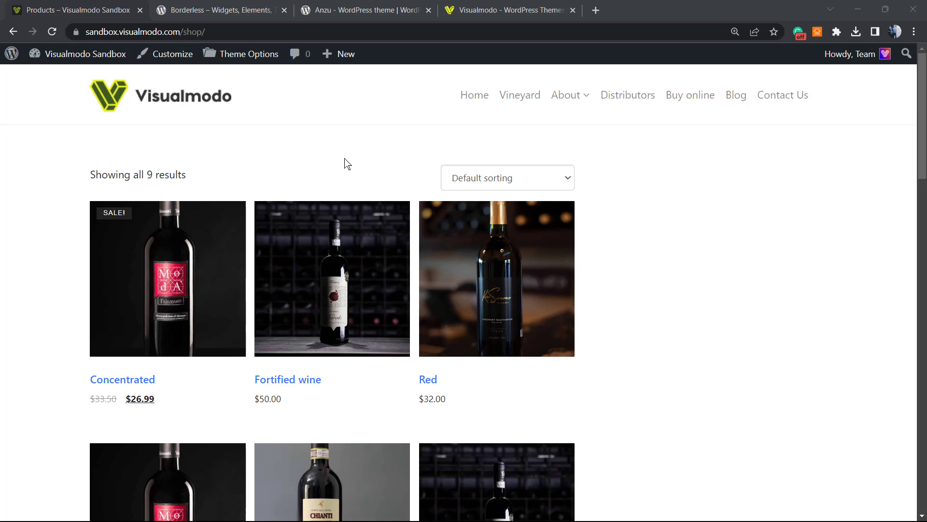
pyautogui.moveTo(382, 130)
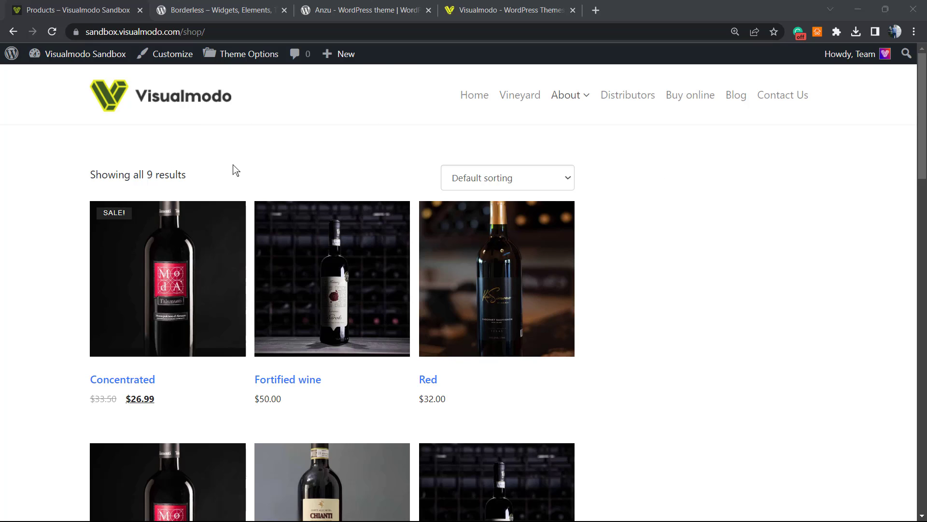
pyautogui.moveTo(547, 189)
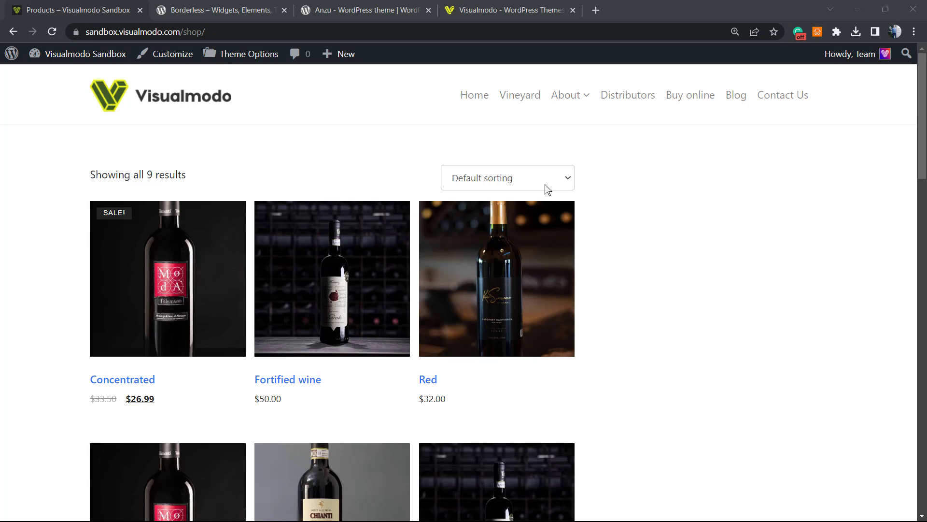
pyautogui.moveTo(383, 173)
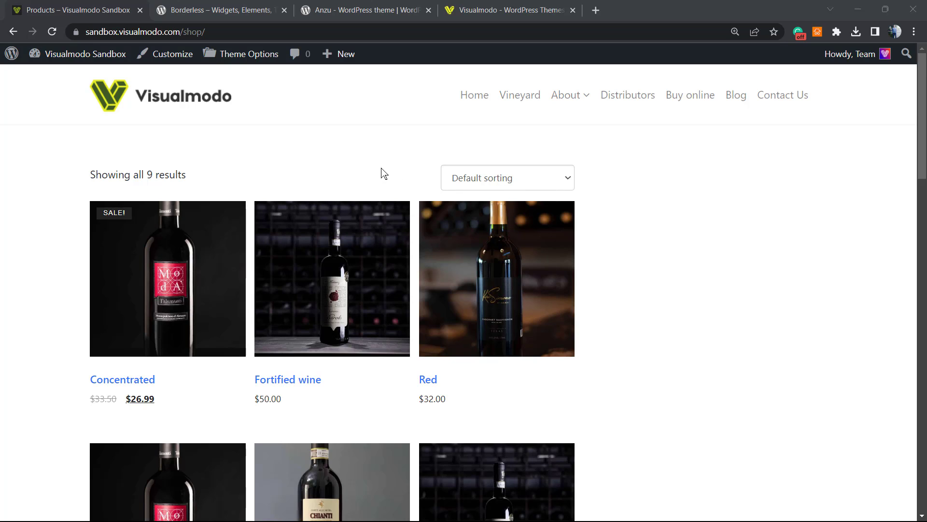
pyautogui.moveTo(379, 172)
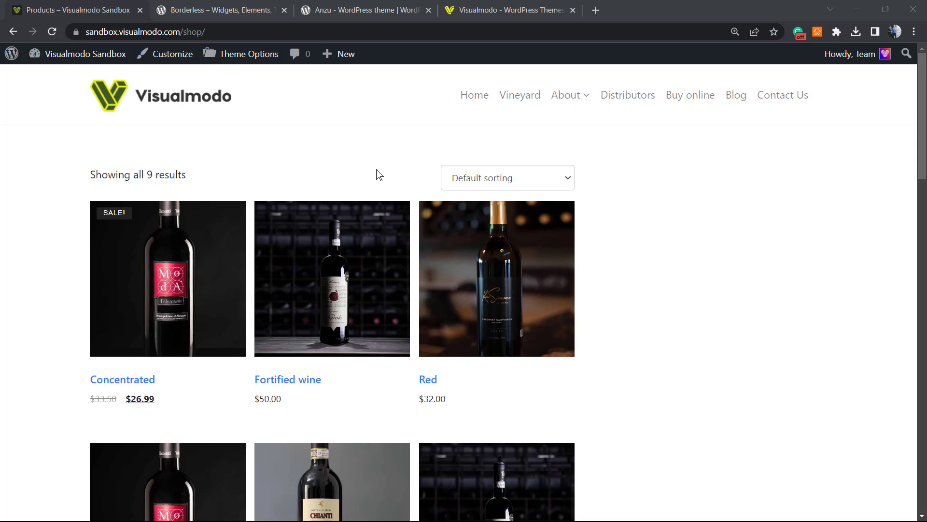
pyautogui.moveTo(369, 212)
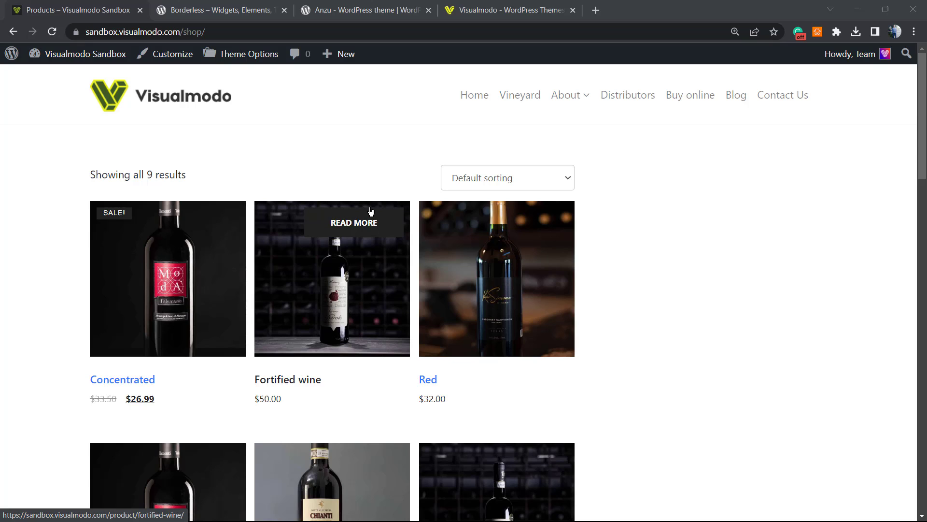
pyautogui.moveTo(365, 179)
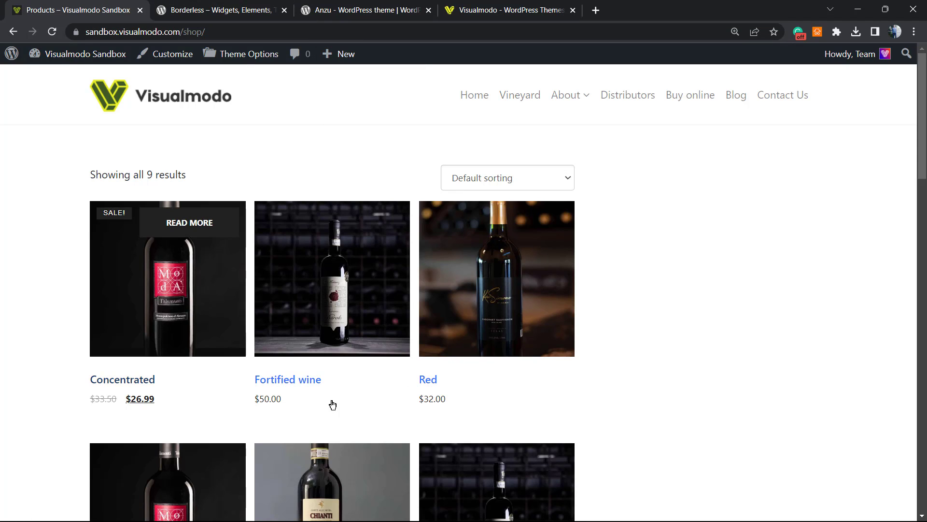
# - Go from the admin Dashboard to the Plugins > Add New screen
pyautogui.scroll(-3)
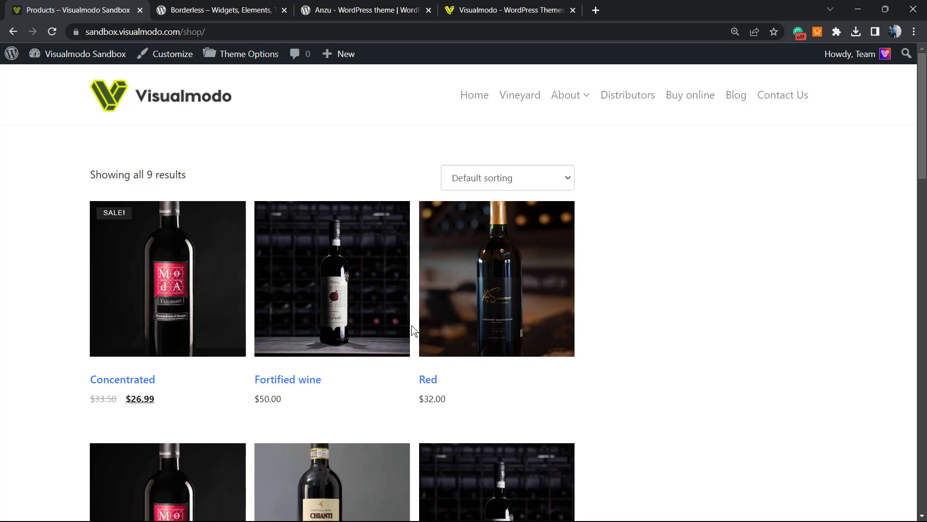
pyautogui.moveTo(412, 332)
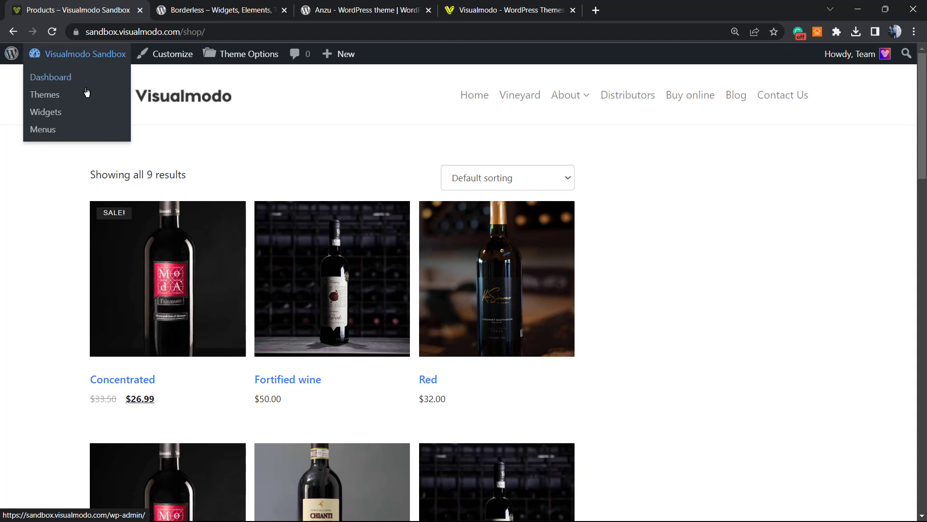
pyautogui.click(50, 77)
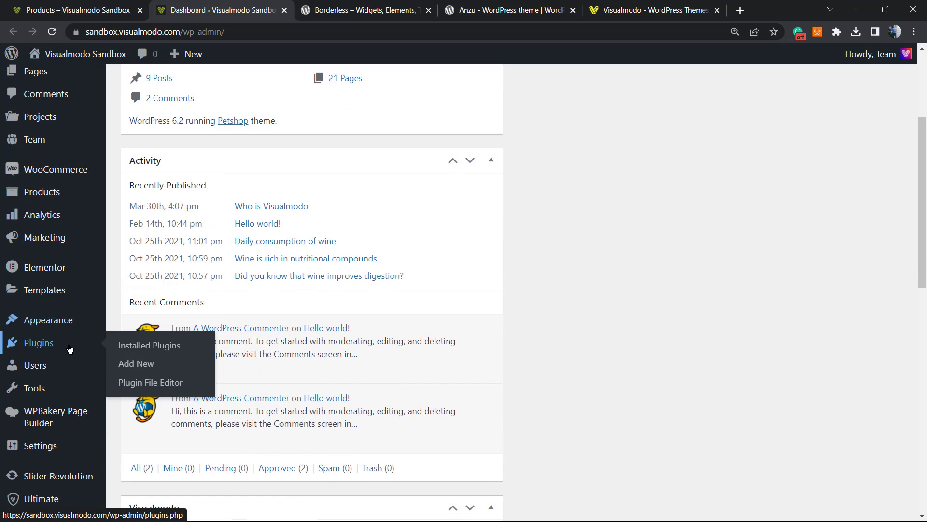
pyautogui.click(136, 364)
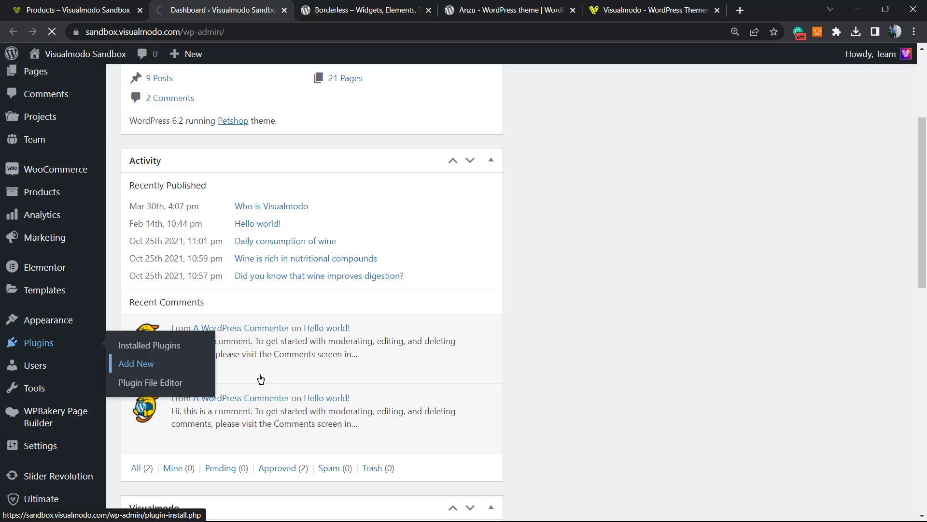
pyautogui.click(136, 363)
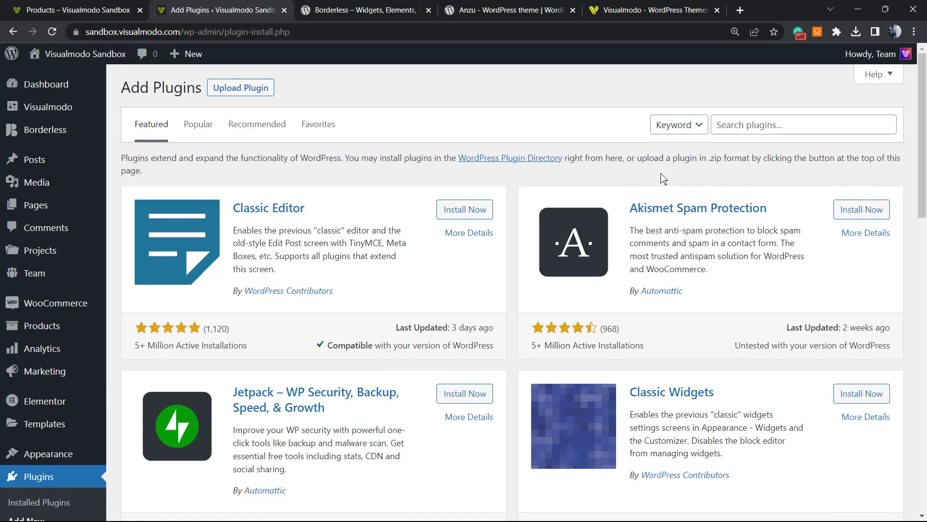
pyautogui.moveTo(674, 125)
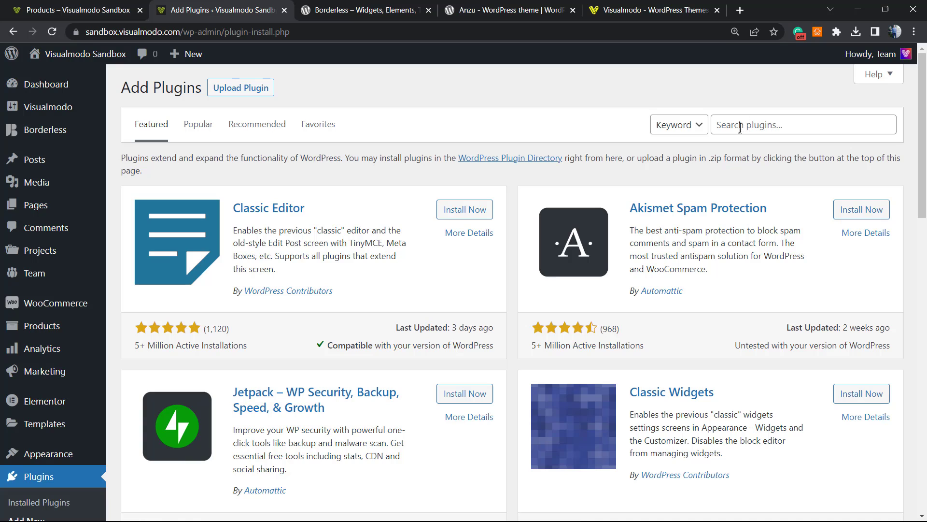
# - Search the plugin directory for 'FiboSearch', showing the plugin already active
pyautogui.write('FiboSearch')
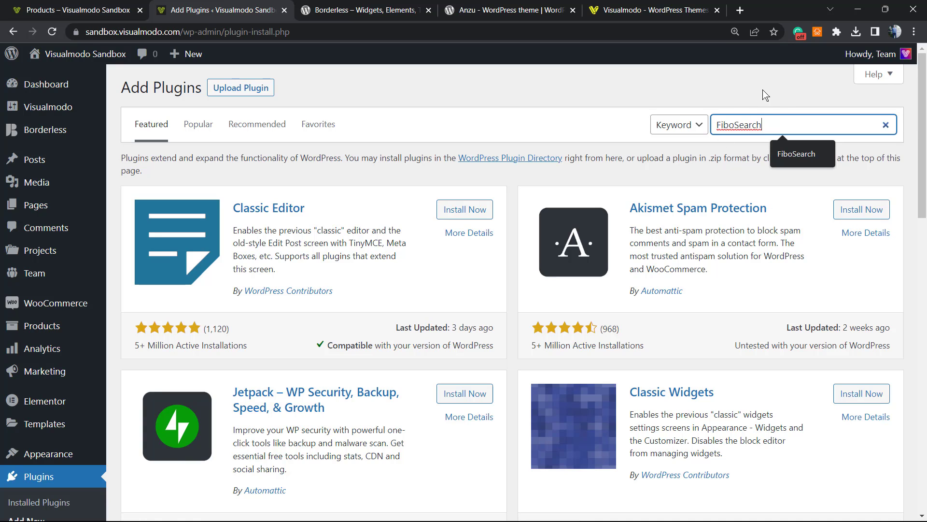
pyautogui.press('Enter')
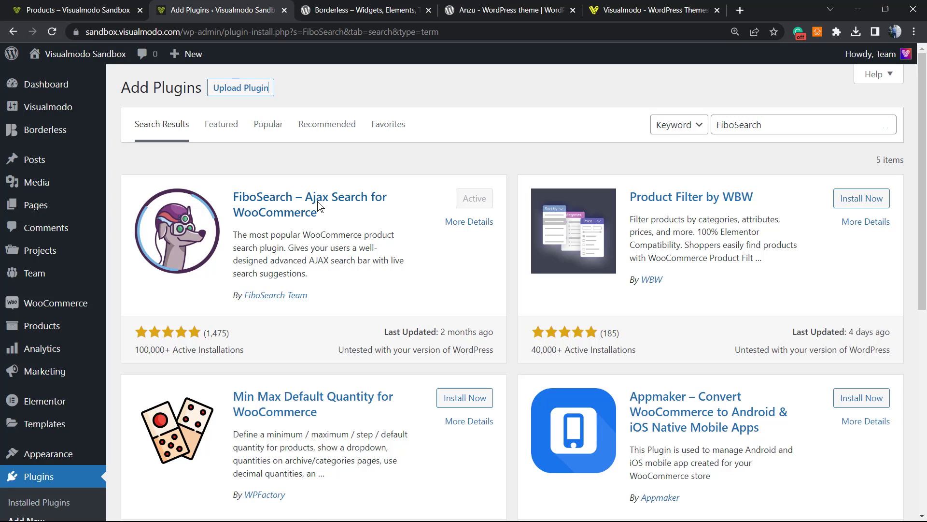
pyautogui.moveTo(263, 336)
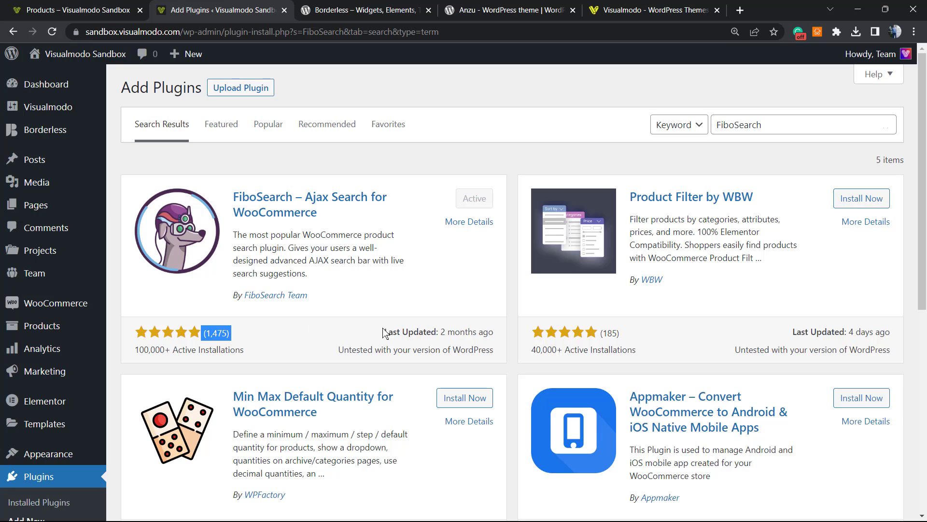
pyautogui.moveTo(502, 198)
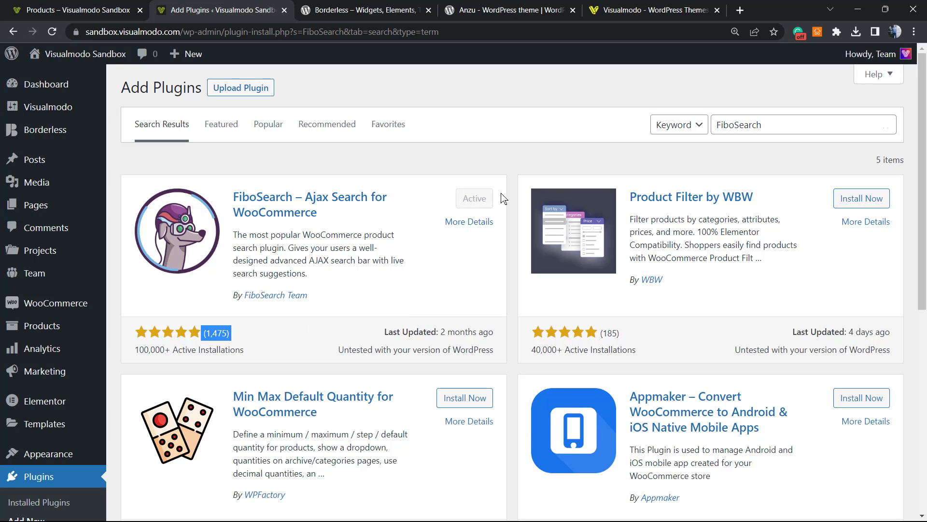
pyautogui.moveTo(480, 199)
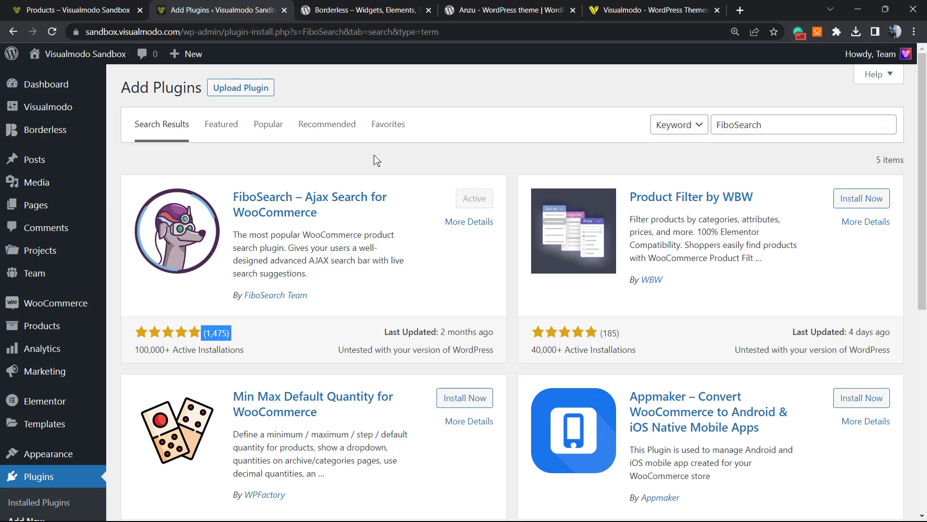
pyautogui.scroll(-3)
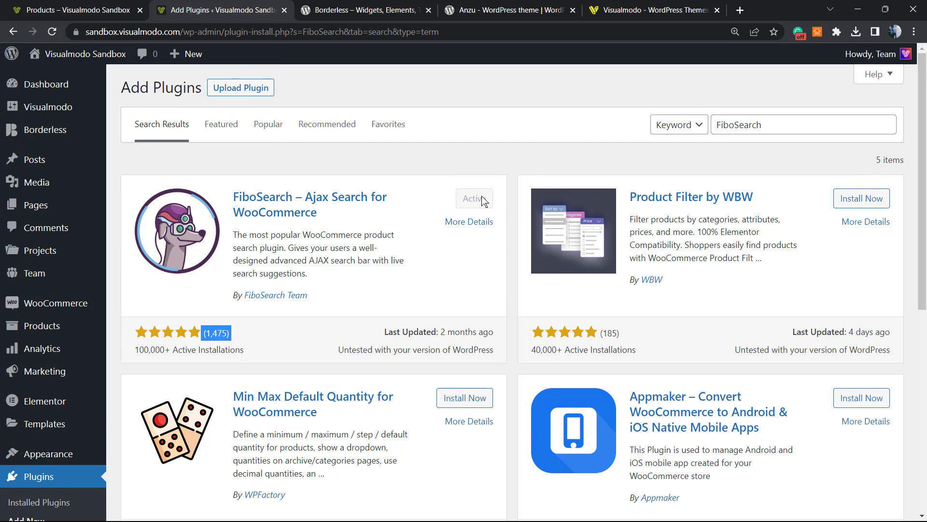
pyautogui.moveTo(364, 284)
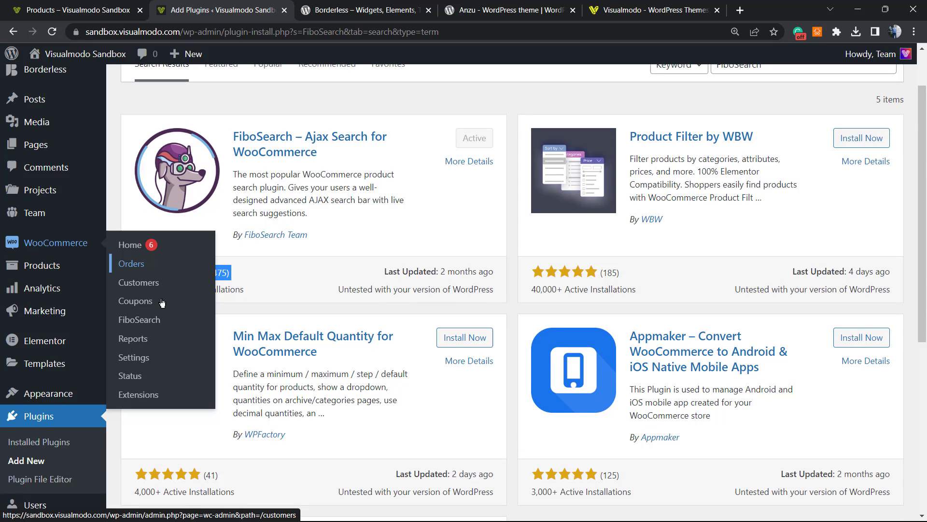
# - View the FiboSearch settings Starting tab and highlight the widget method under 'How to add?'
pyautogui.click(139, 319)
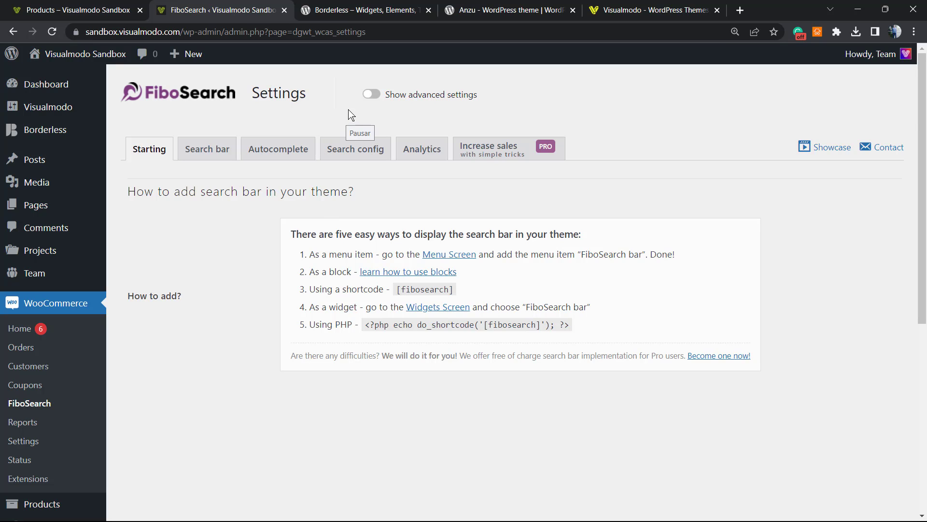
pyautogui.moveTo(183, 291)
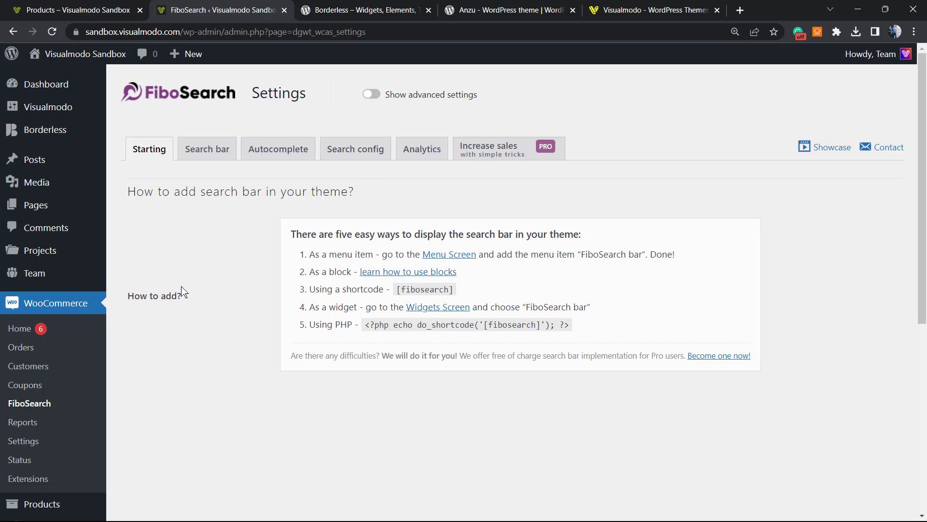
pyautogui.doubleClick(154, 295)
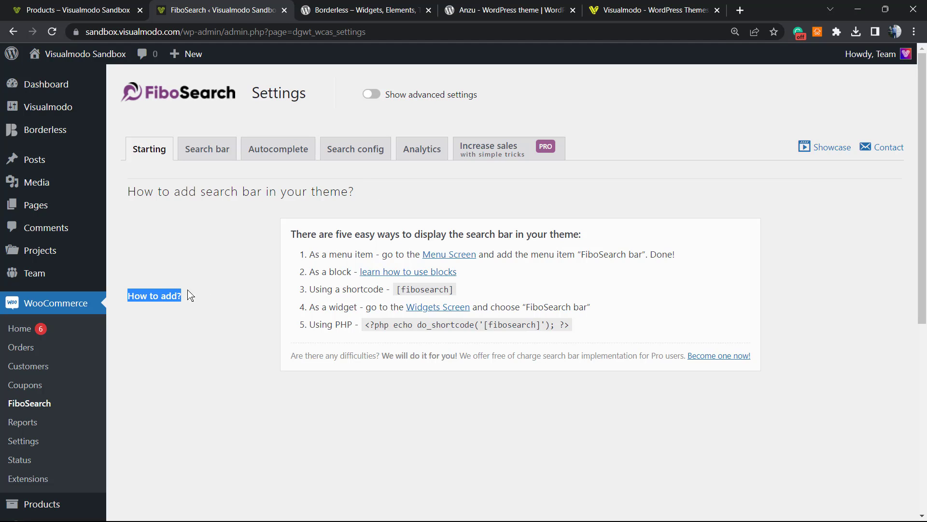
pyautogui.moveTo(313, 275)
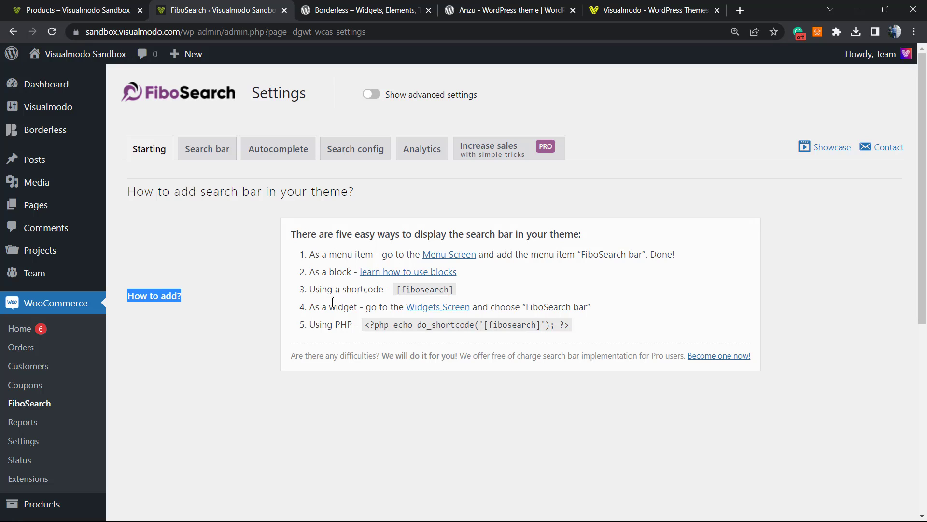
pyautogui.moveTo(367, 278)
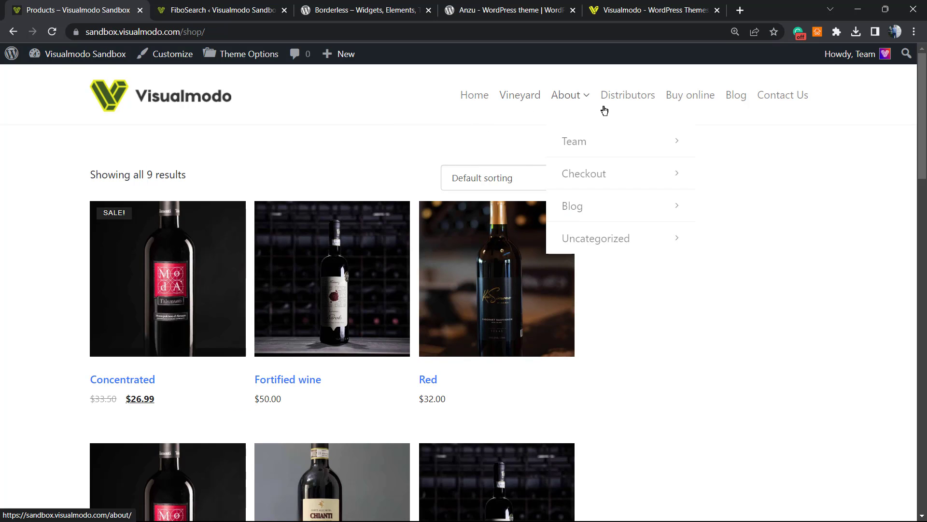
pyautogui.moveTo(434, 73)
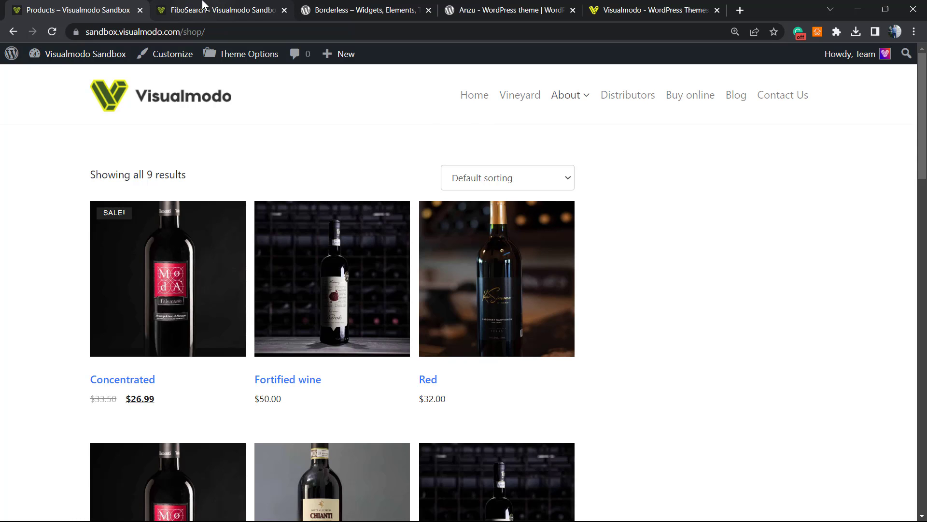
pyautogui.click(219, 10)
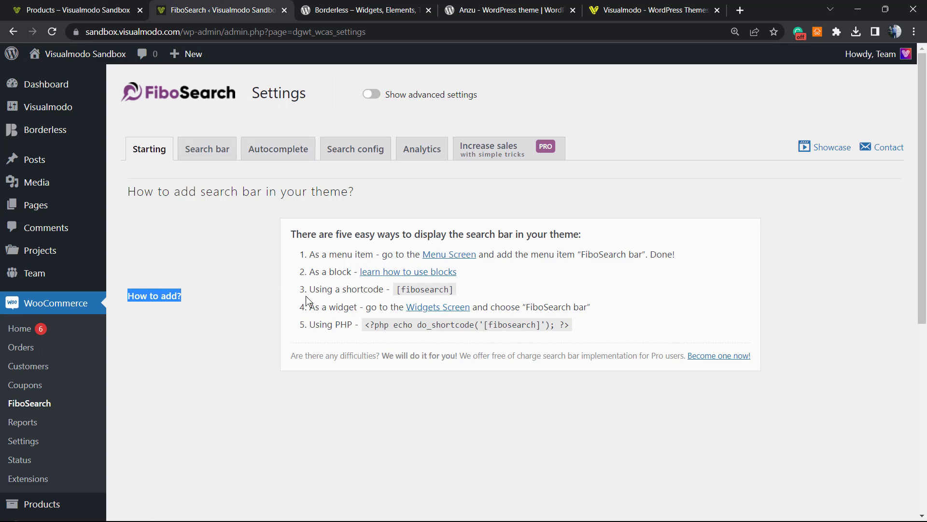
pyautogui.moveTo(407, 277)
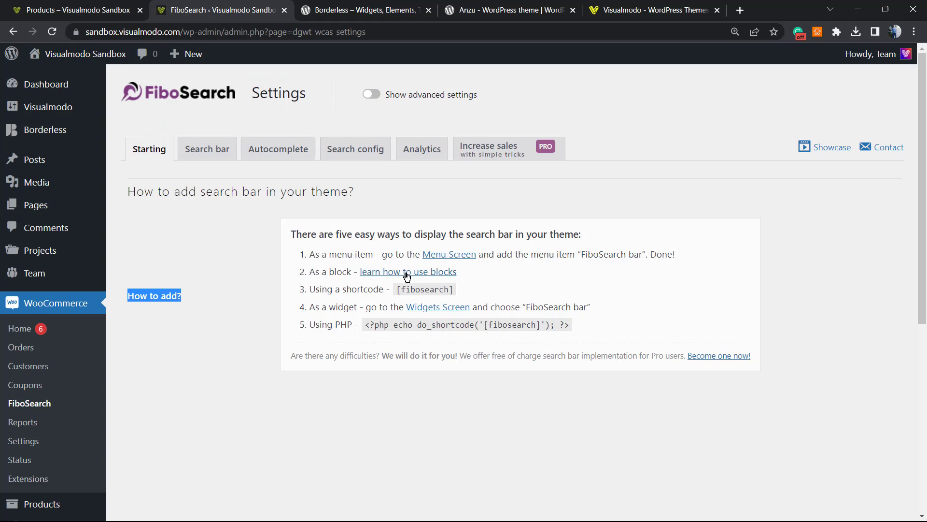
pyautogui.moveTo(367, 267)
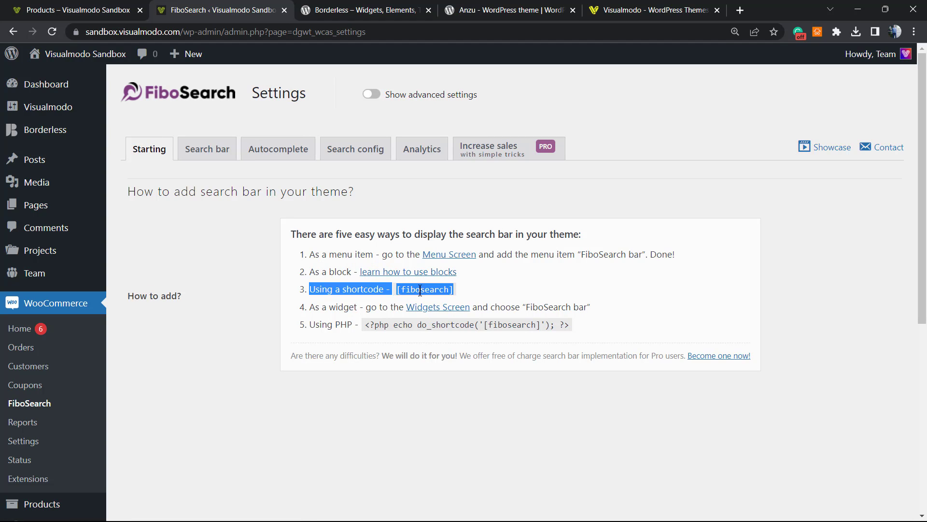
pyautogui.click(423, 289)
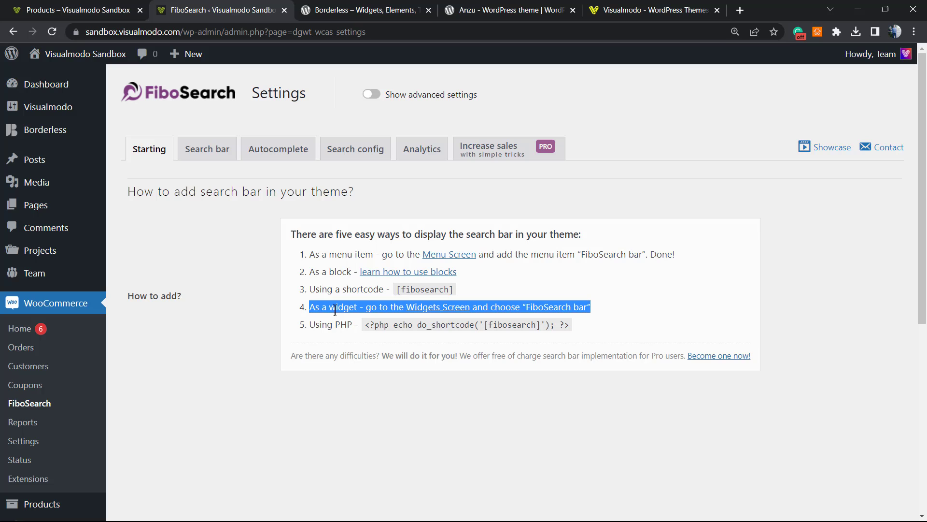
# - Go to Appearance > Widgets and dismiss the block widgets welcome tour
pyautogui.scroll(-3)
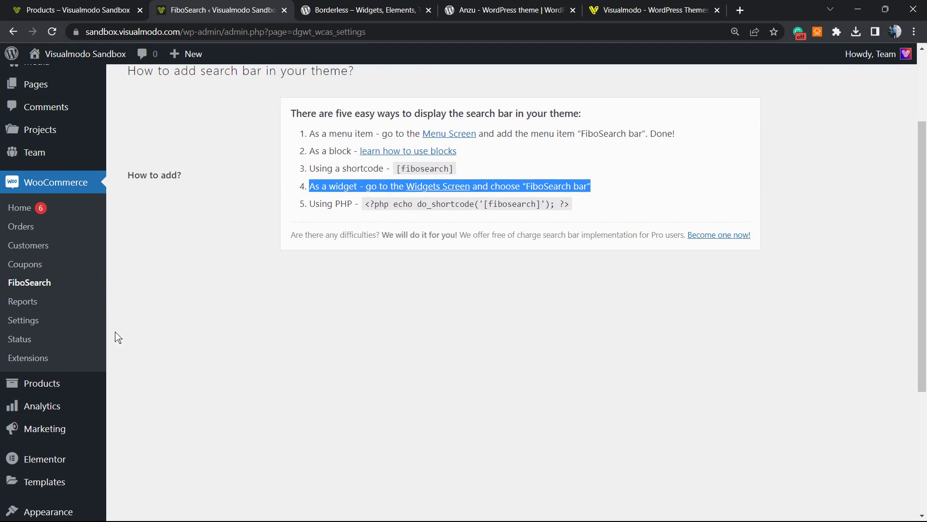
pyautogui.scroll(-3)
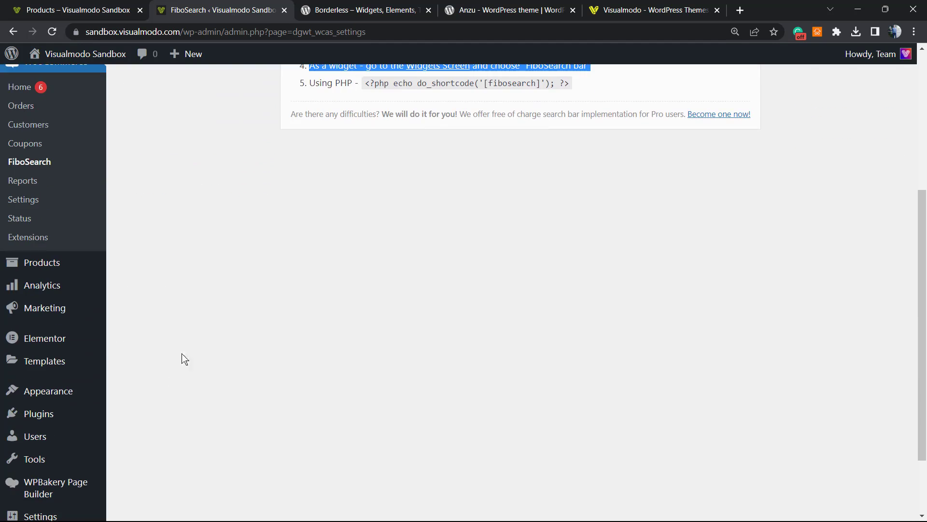
pyautogui.moveTo(48, 390)
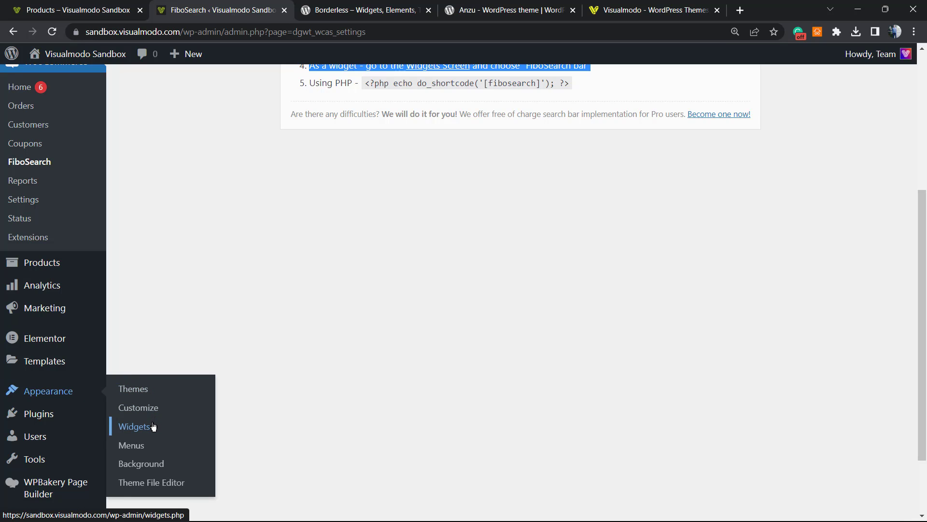
pyautogui.click(135, 426)
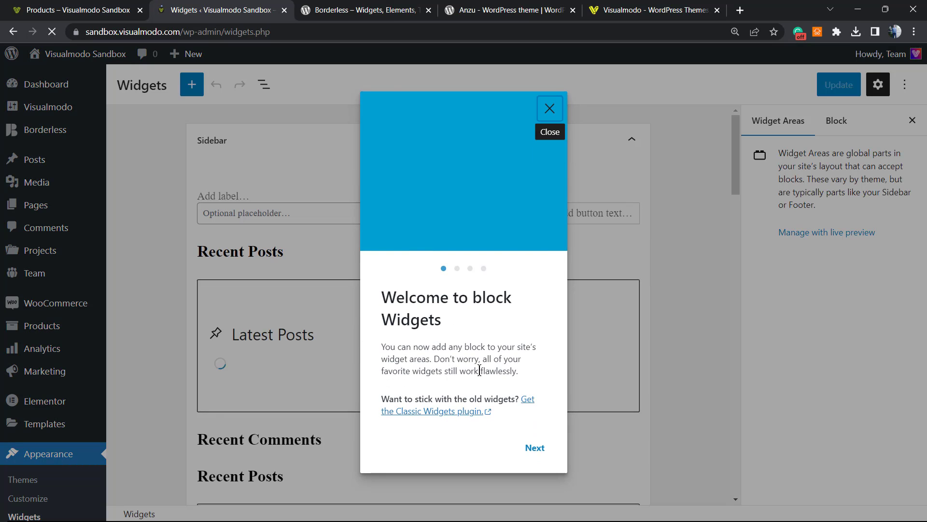
pyautogui.click(535, 447)
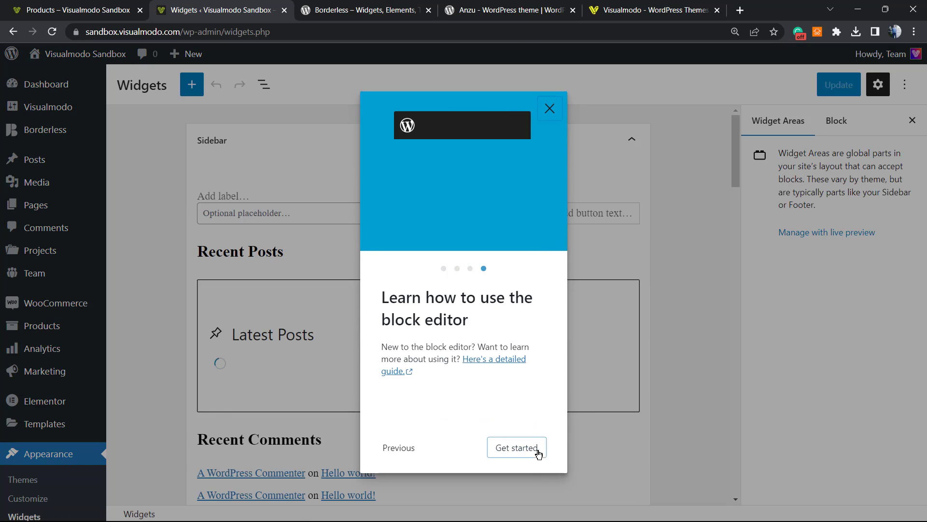
pyautogui.click(516, 447)
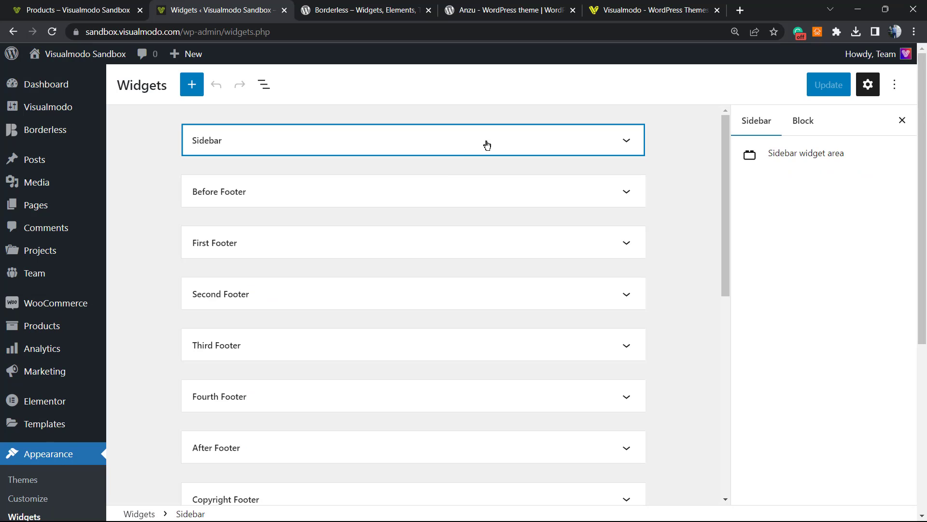
# - Expand the empty WooCommerce widget area and bring up its block inserter
pyautogui.scroll(-3)
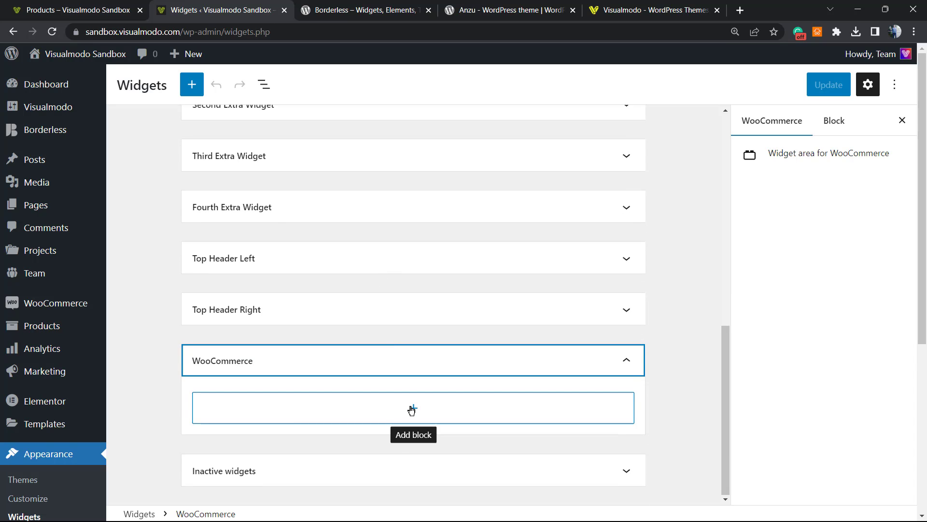
pyautogui.moveTo(397, 327)
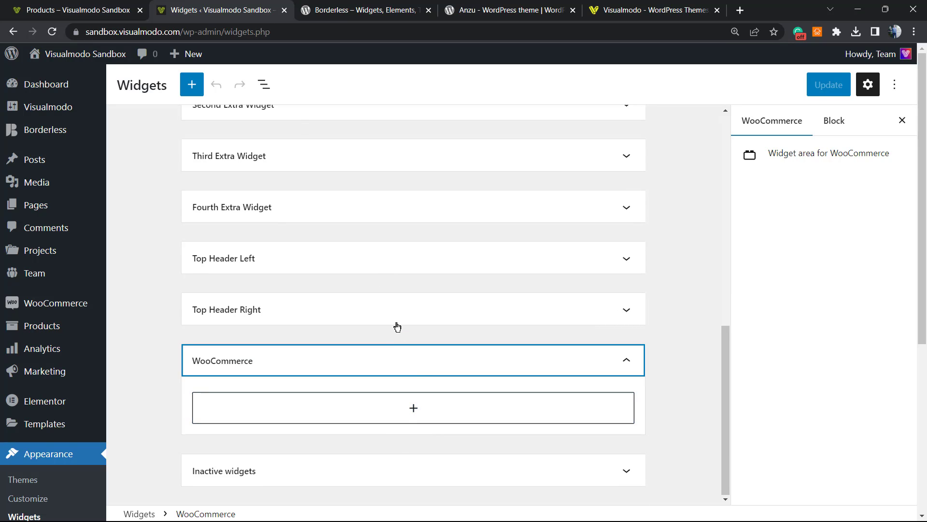
pyautogui.click(238, 360)
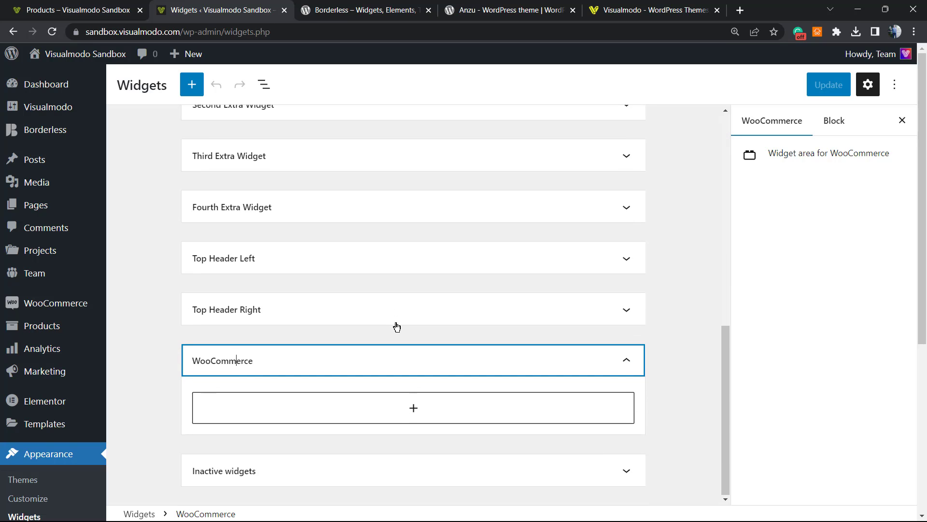
pyautogui.moveTo(424, 400)
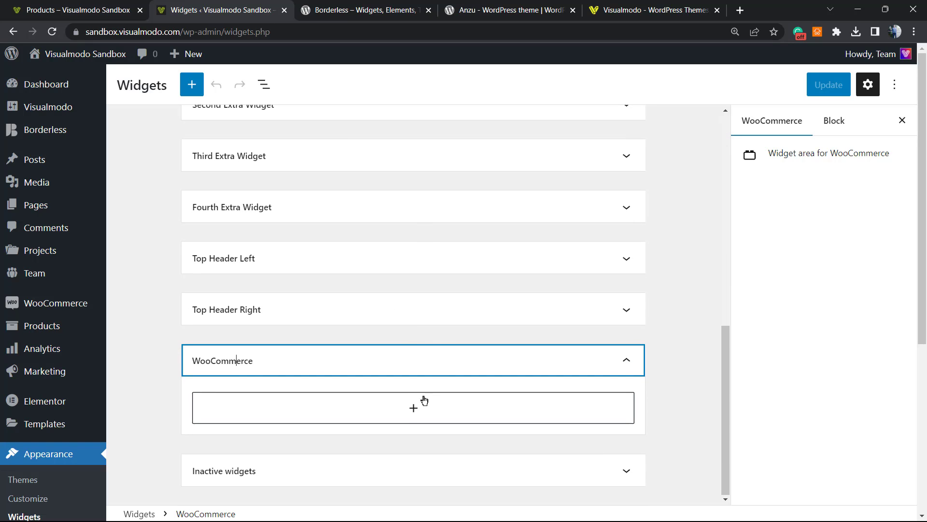
pyautogui.click(413, 408)
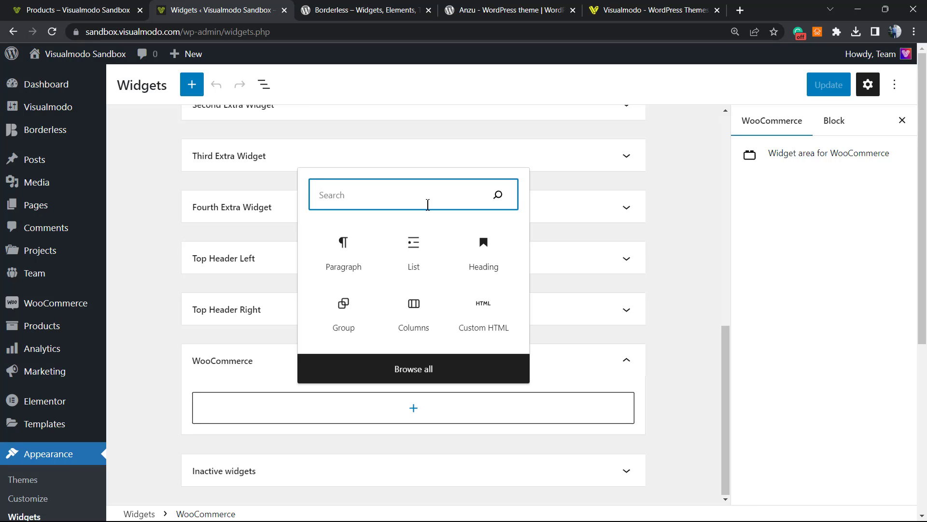
# - Insert the FiboSearch block into the WooCommerce area, update the widgets, and return to the shop
pyautogui.write('fi')
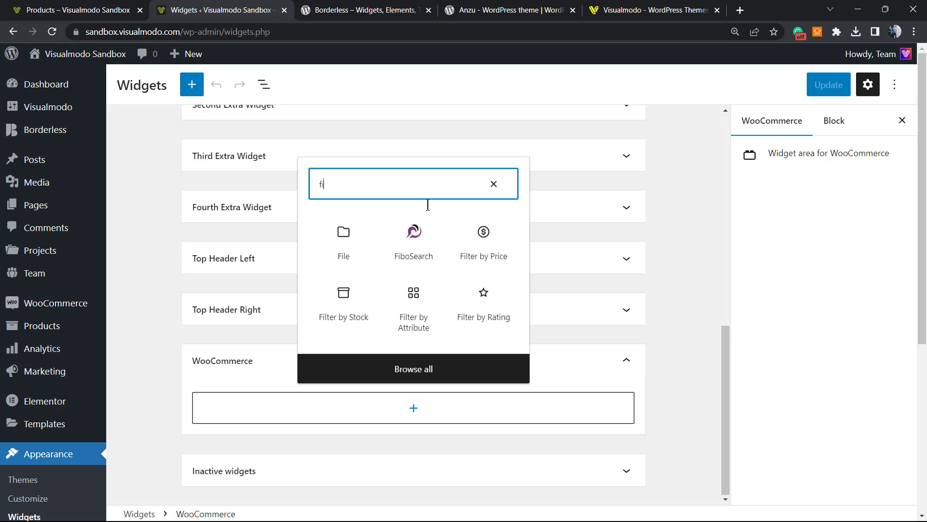
pyautogui.click(414, 237)
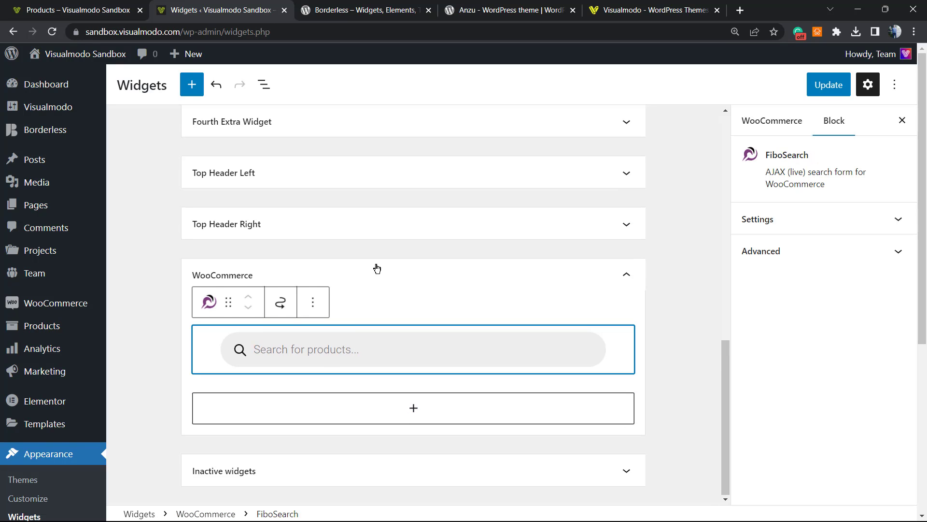
pyautogui.moveTo(829, 85)
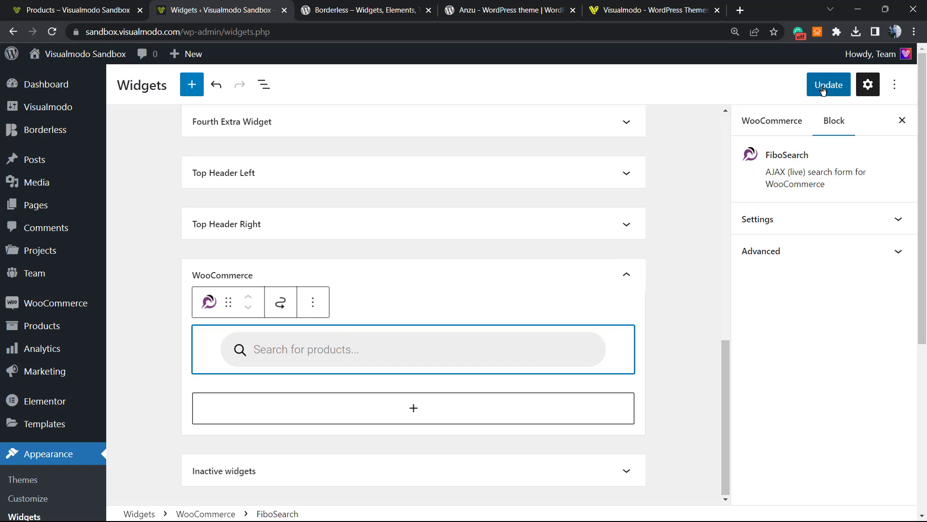
pyautogui.click(828, 85)
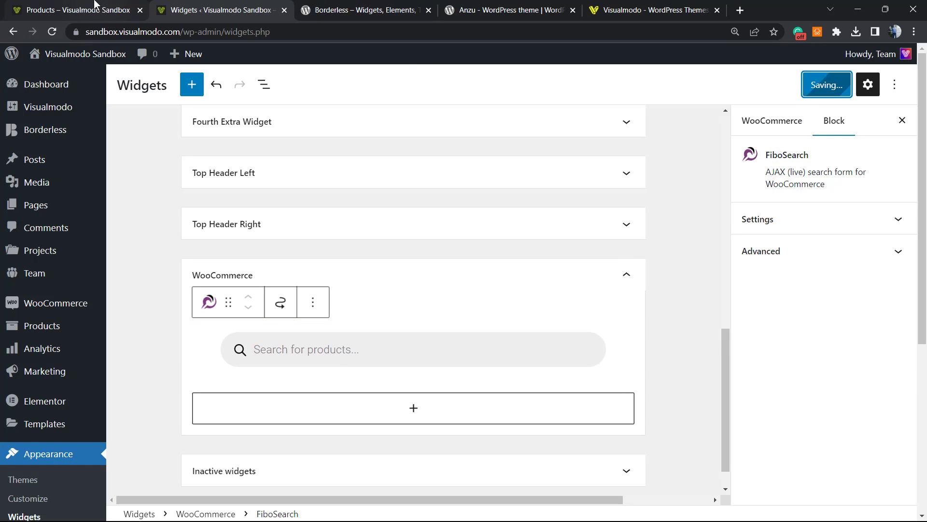
pyautogui.click(71, 9)
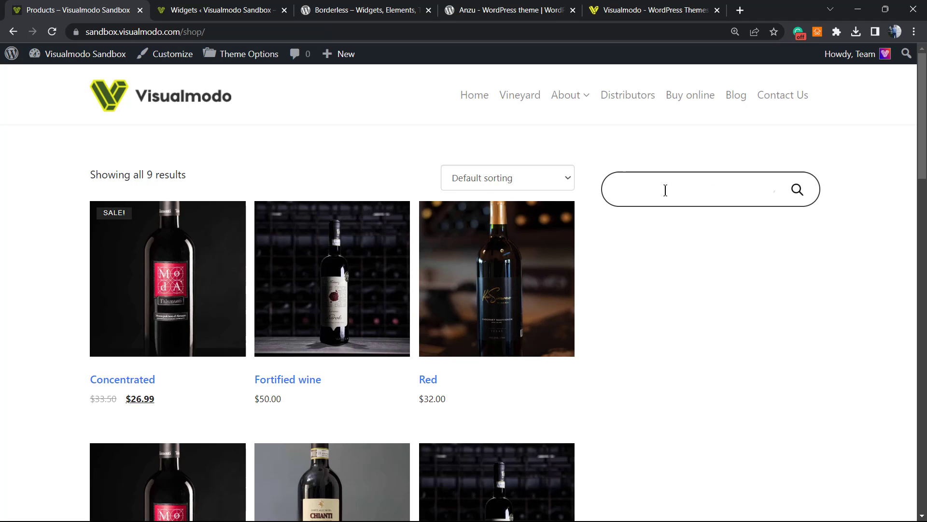
# - Search 'wine' in the shop sidebar bar to see live Wine category and product suggestions
pyautogui.write('wine')
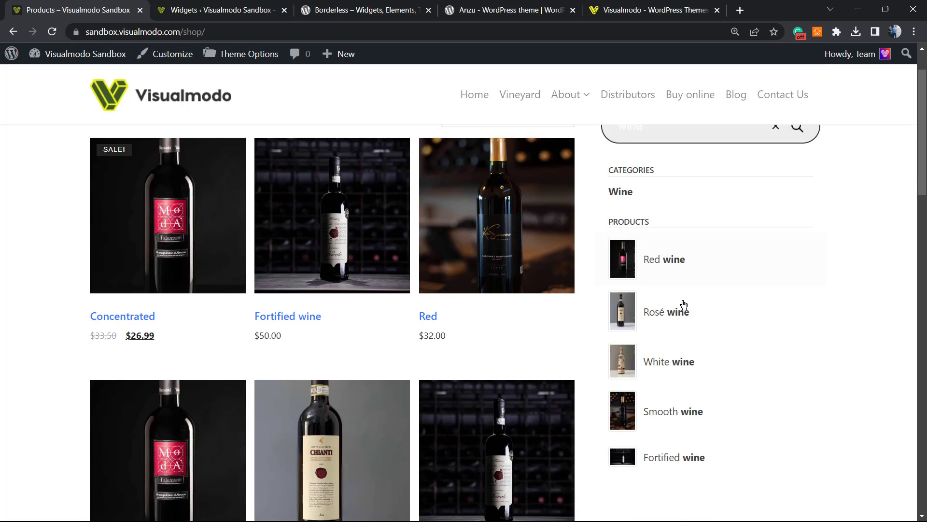
pyautogui.scroll(-3)
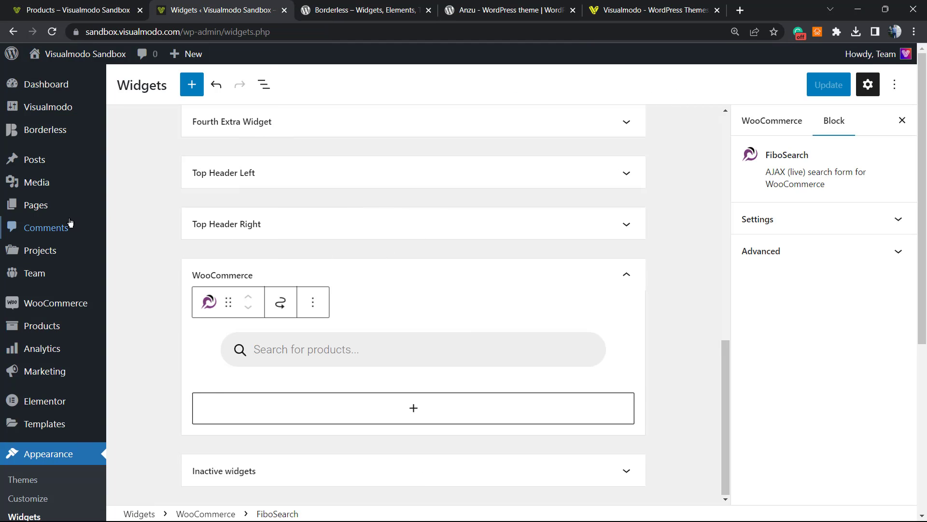
# - In Appearance > Menus, add the FiboSearch bar as the last item of the primary menu
pyautogui.scroll(-3)
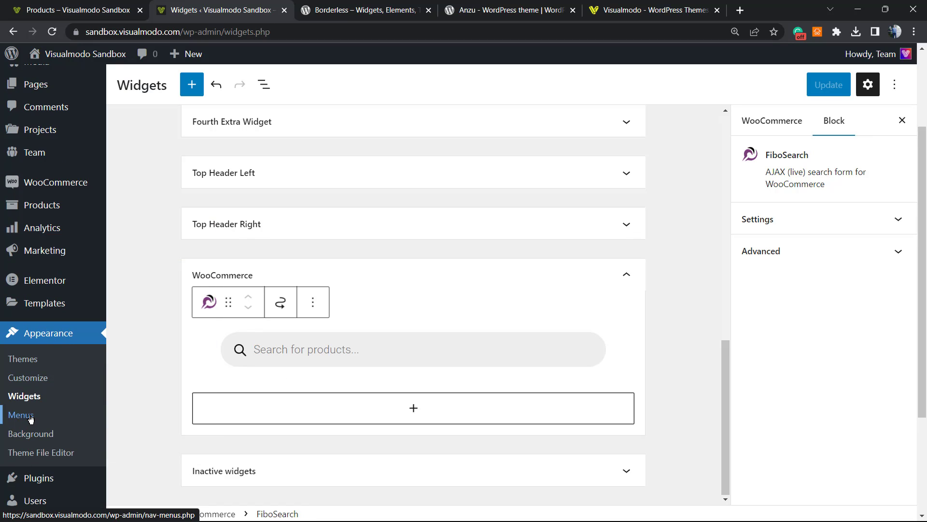
pyautogui.click(21, 415)
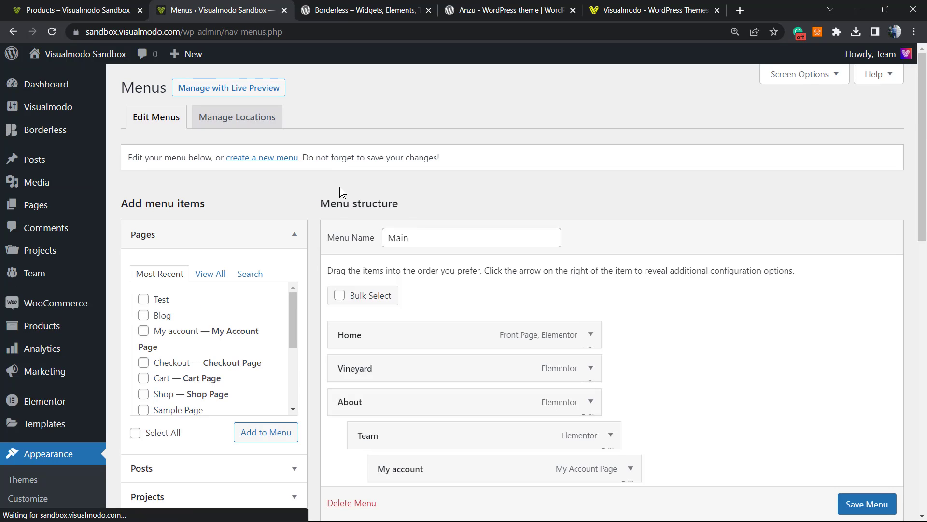
pyautogui.scroll(-3)
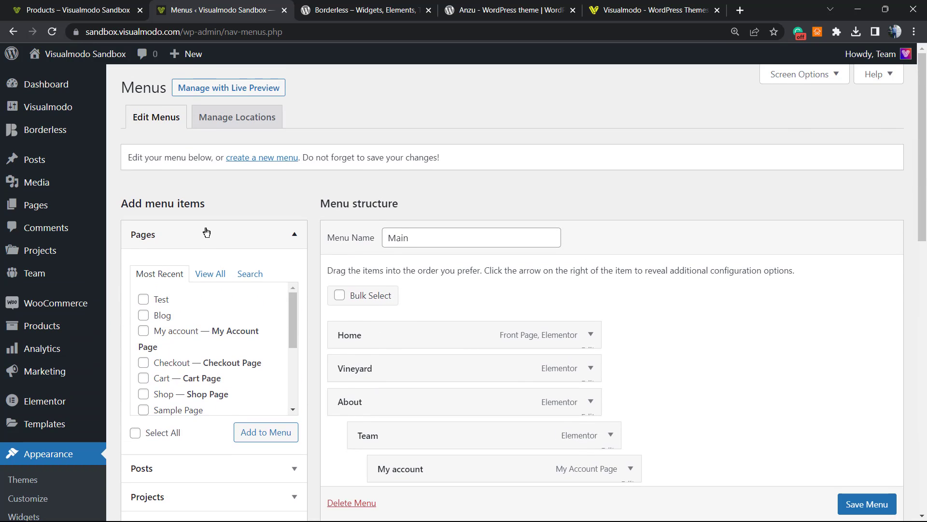
pyautogui.scroll(-3)
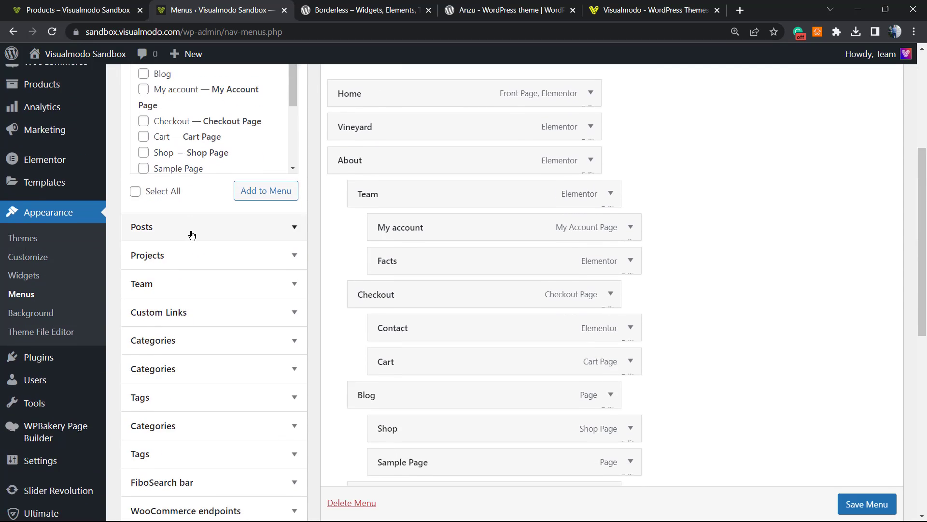
pyautogui.scroll(-3)
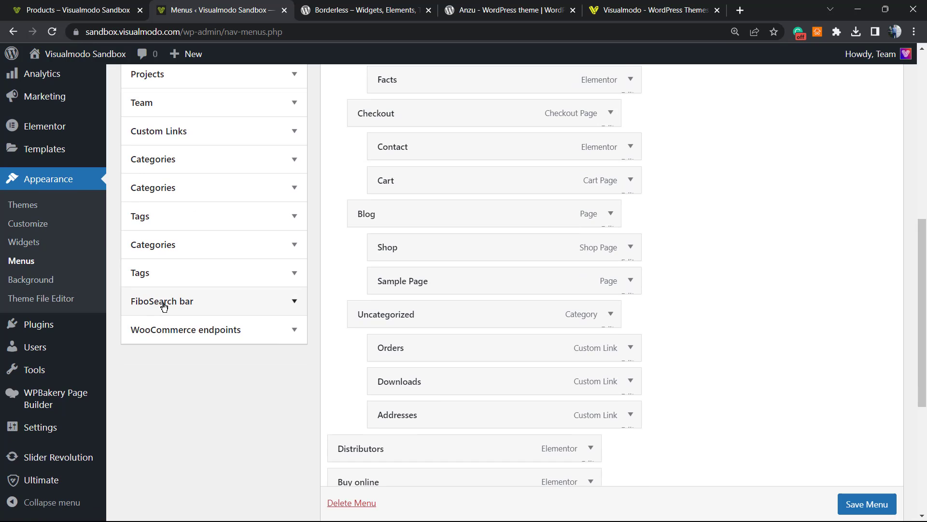
pyautogui.click(162, 302)
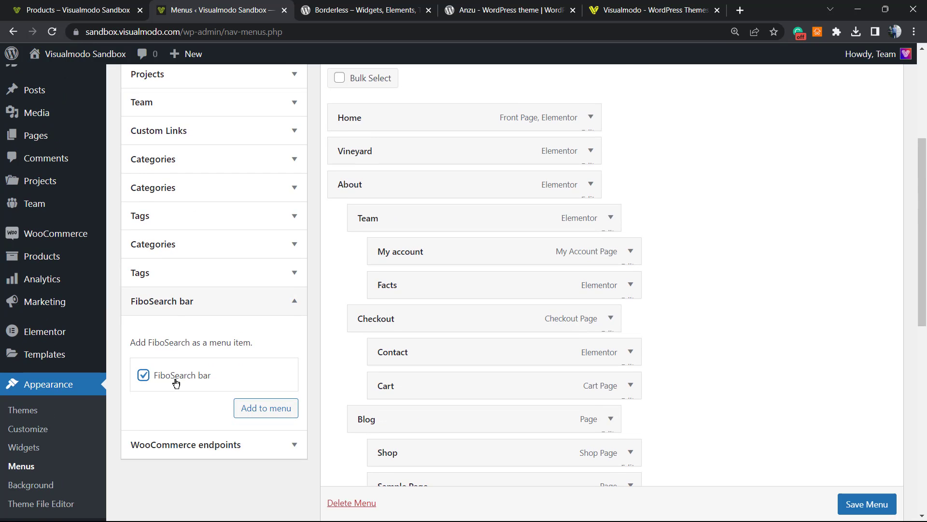
# - Expand the dgwt_wcas_search_box menu item and review its options
pyautogui.scroll(-3)
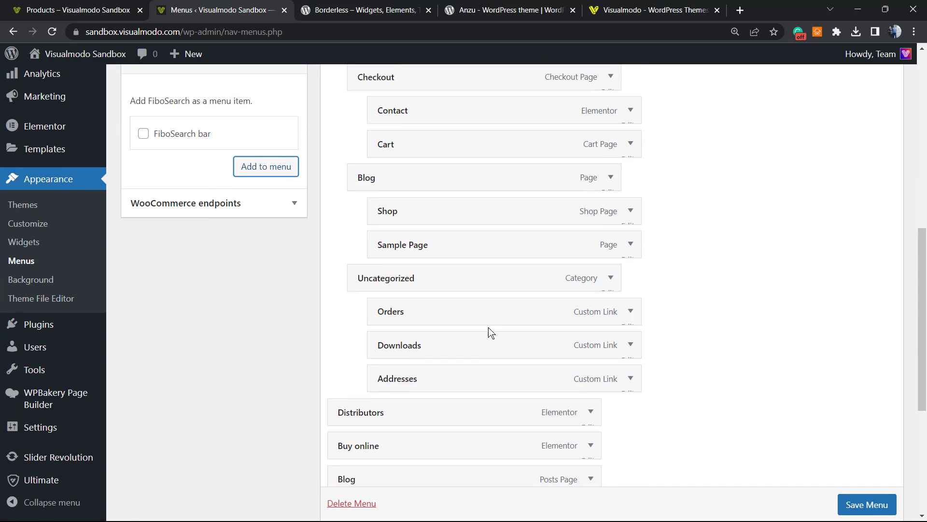
pyautogui.scroll(-3)
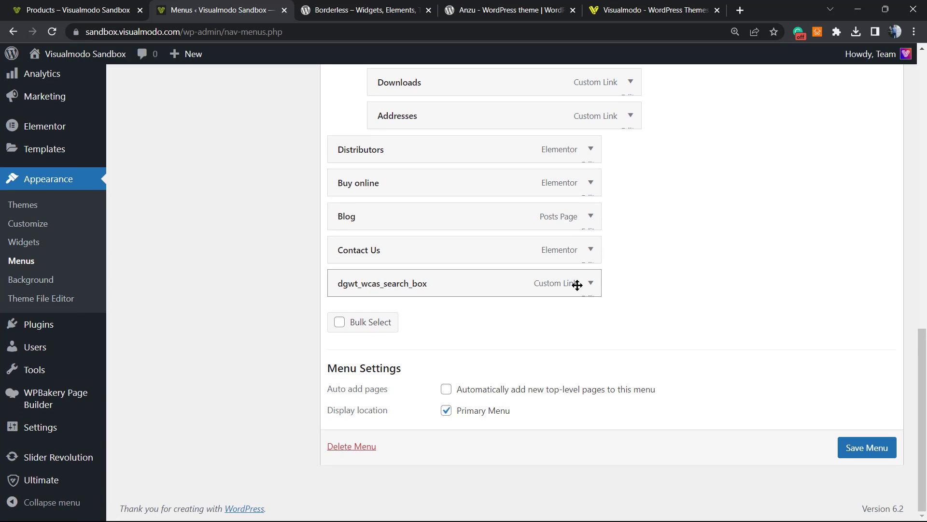
pyautogui.click(589, 283)
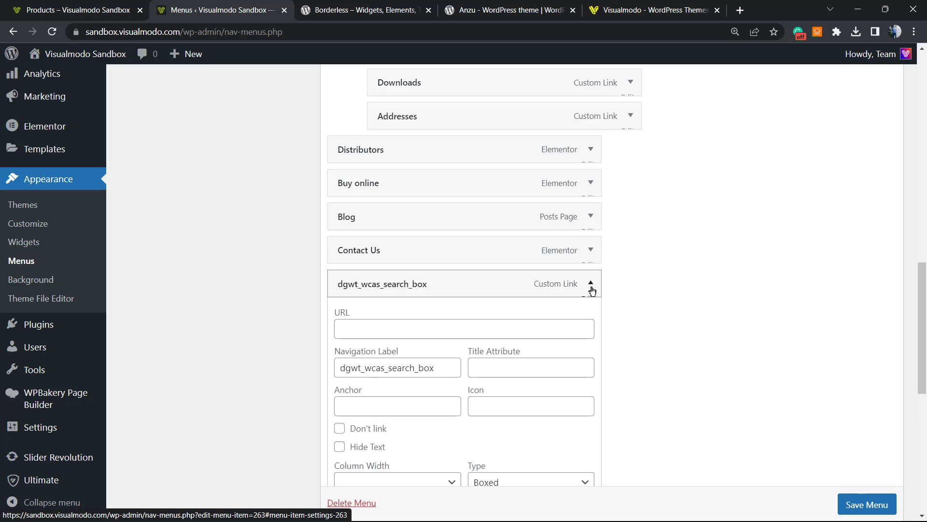
pyautogui.scroll(-3)
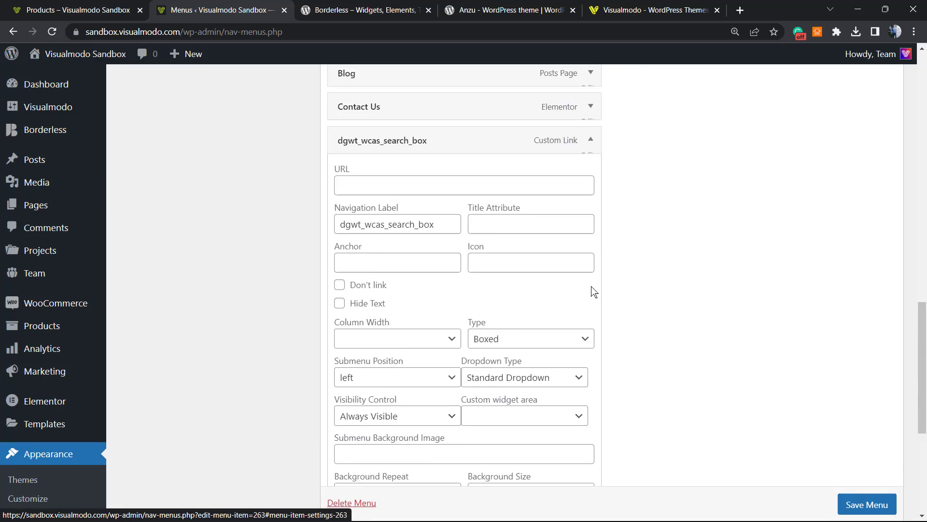
pyautogui.click(590, 140)
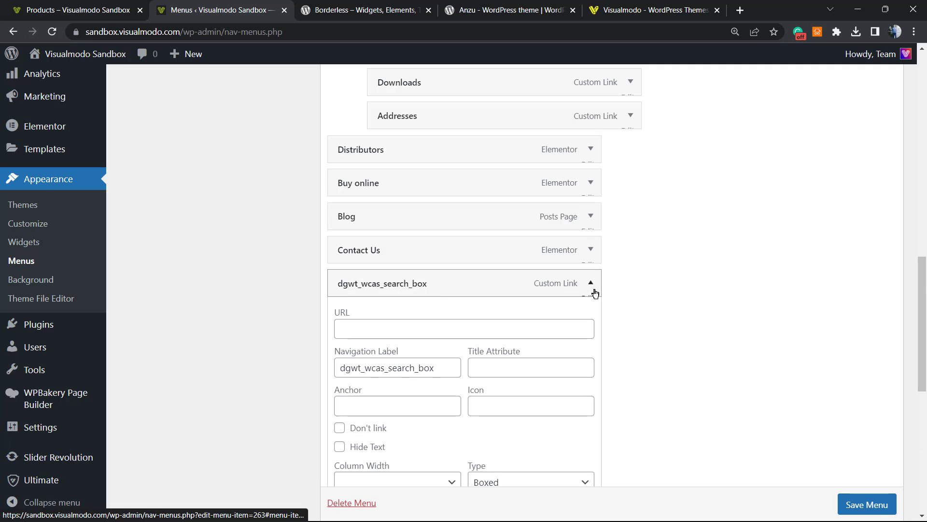
pyautogui.scroll(-3)
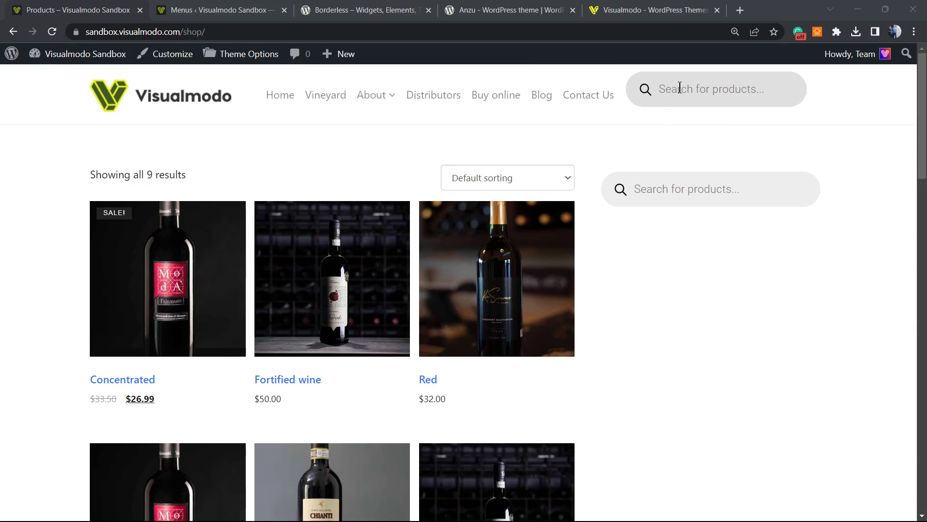
pyautogui.moveTo(724, 95)
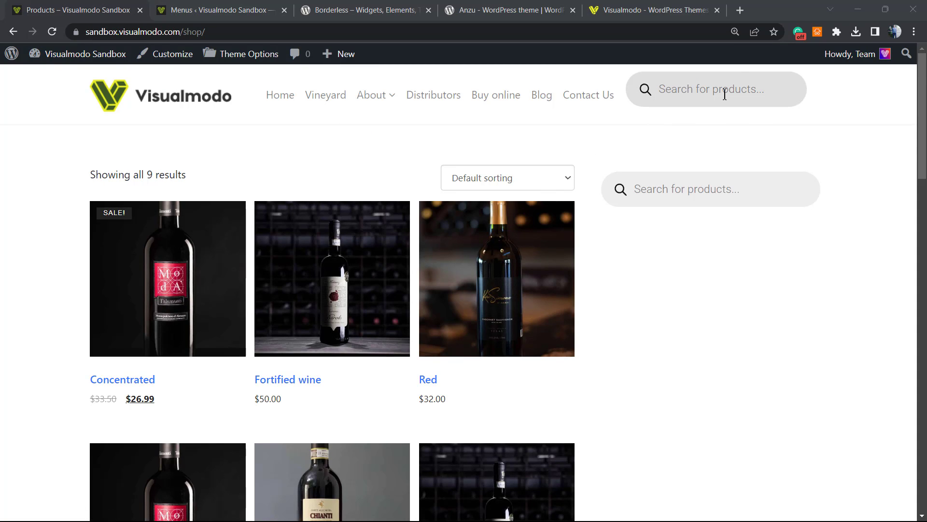
pyautogui.moveTo(688, 122)
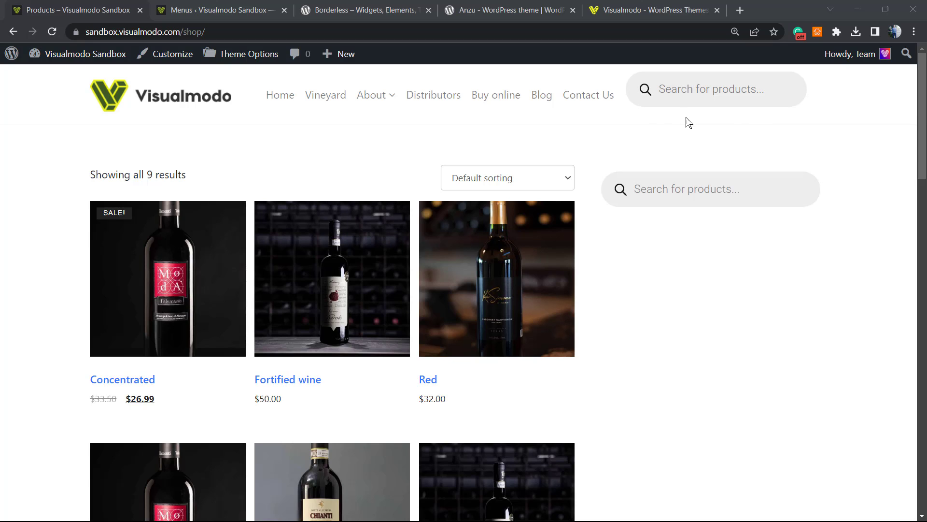
pyautogui.moveTo(677, 154)
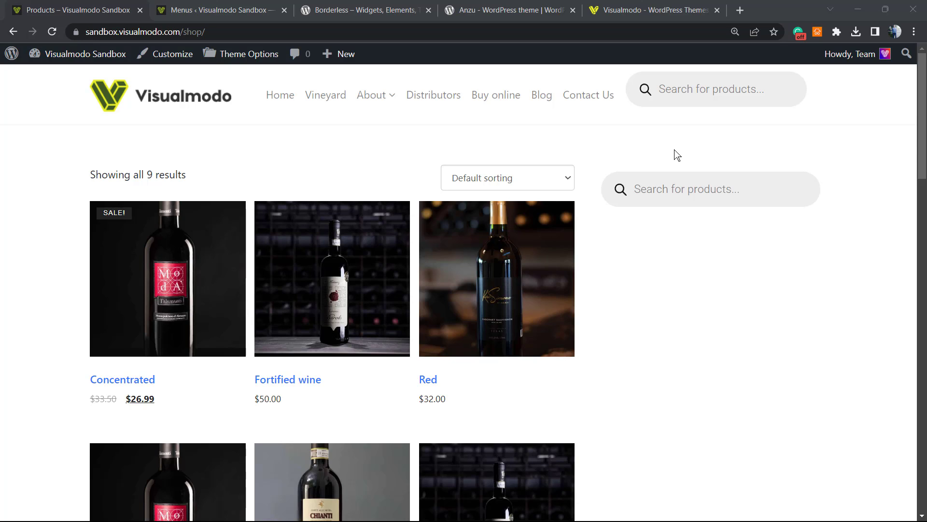
pyautogui.moveTo(289, 4)
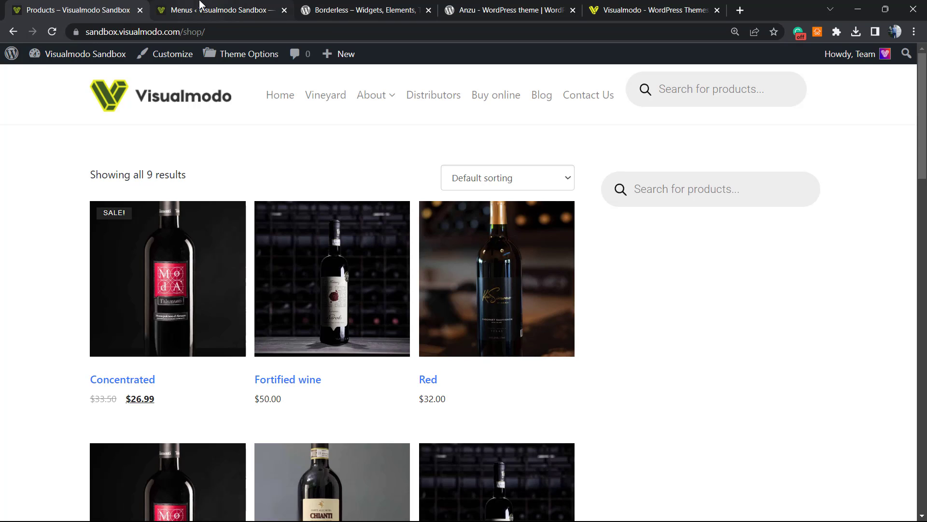
# - On a new page draft, insert a FiboSearch block from the block inserter
pyautogui.click(219, 10)
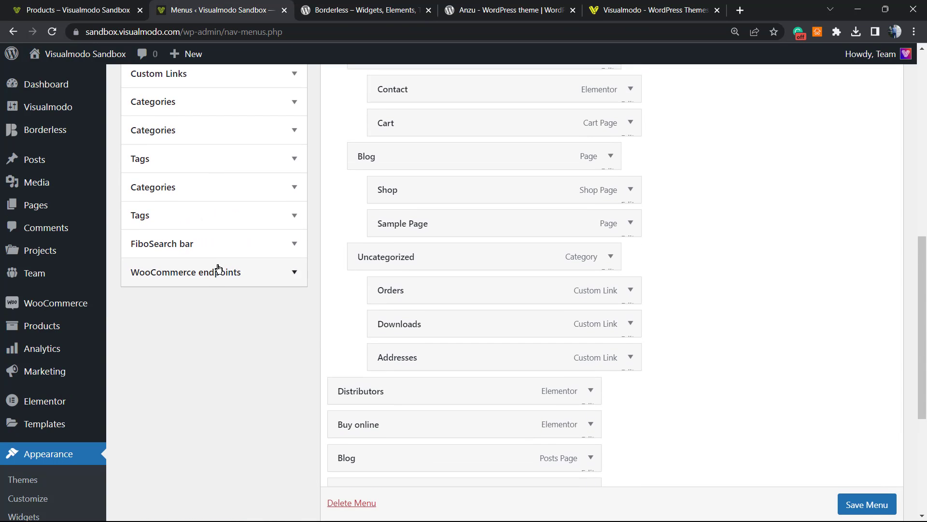
pyautogui.moveTo(34, 159)
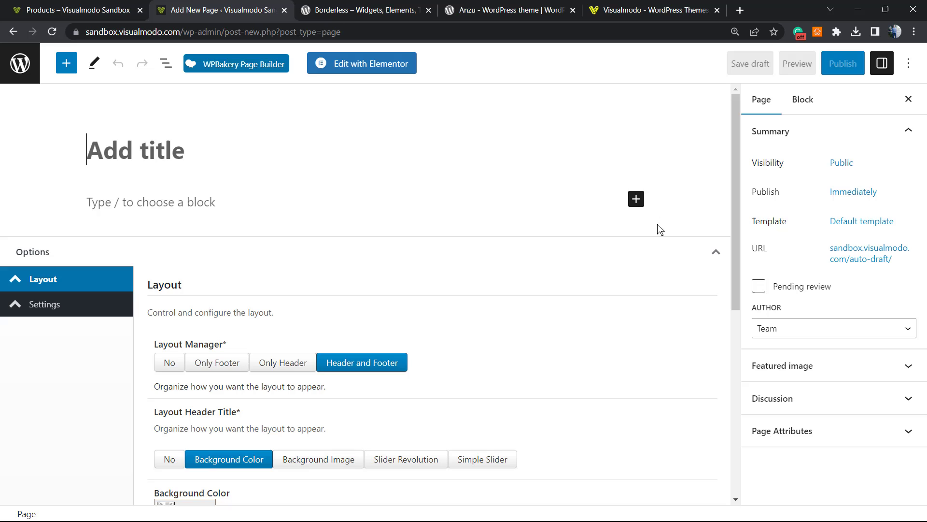
pyautogui.click(635, 199)
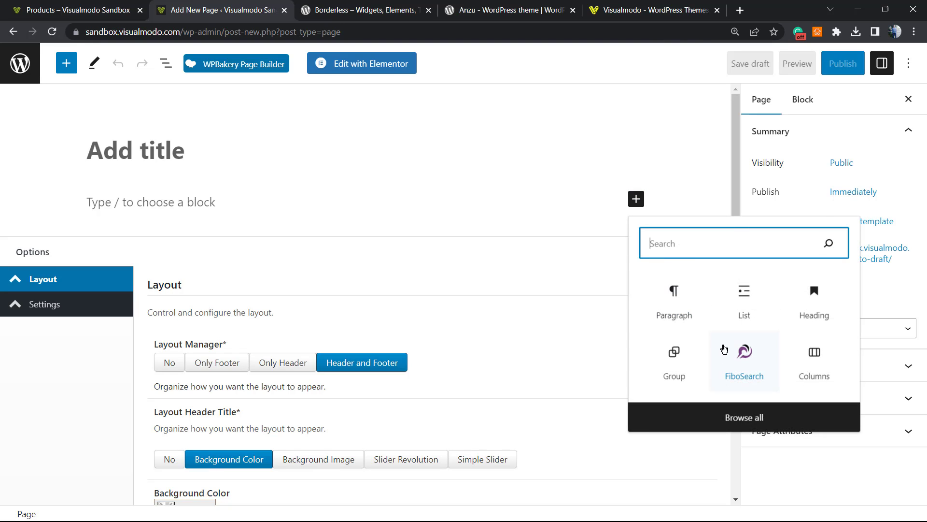
pyautogui.click(745, 357)
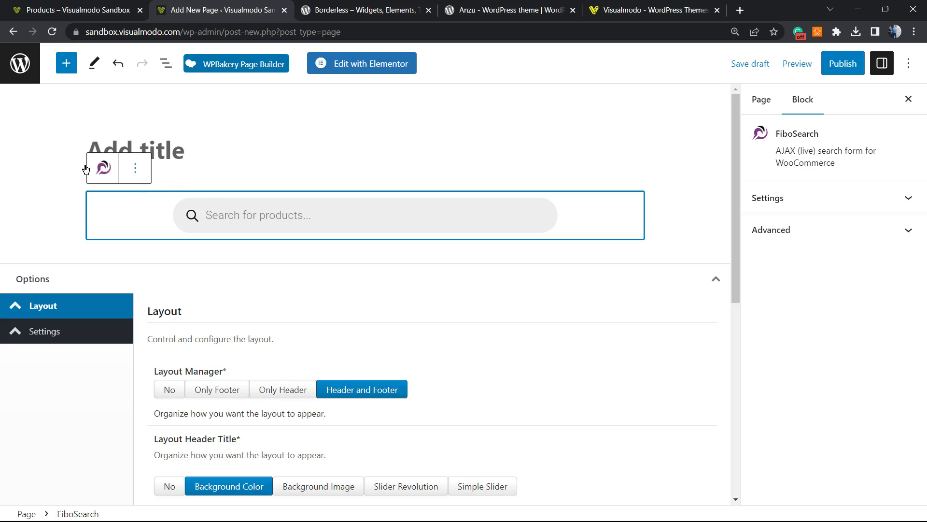
# - Transform the FiboSearch block into a standard Search block and show its Styles settings
pyautogui.click(102, 167)
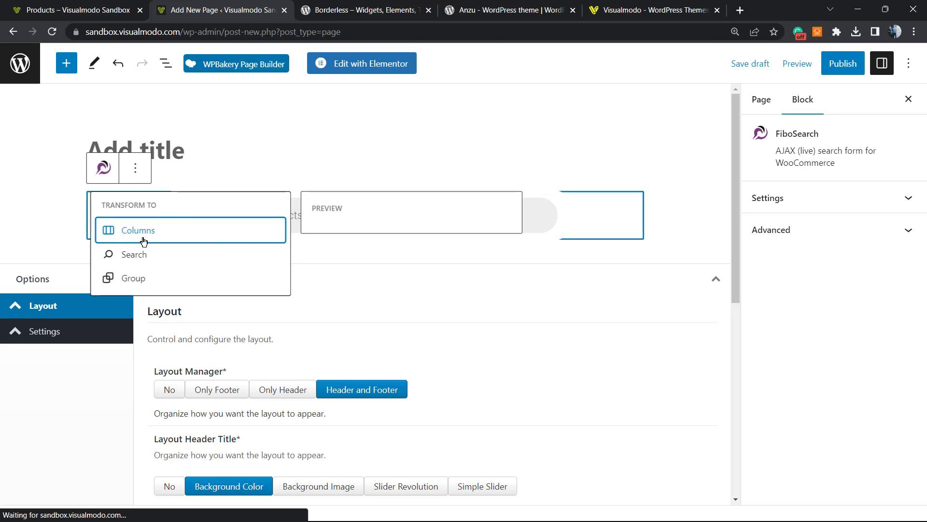
pyautogui.click(134, 254)
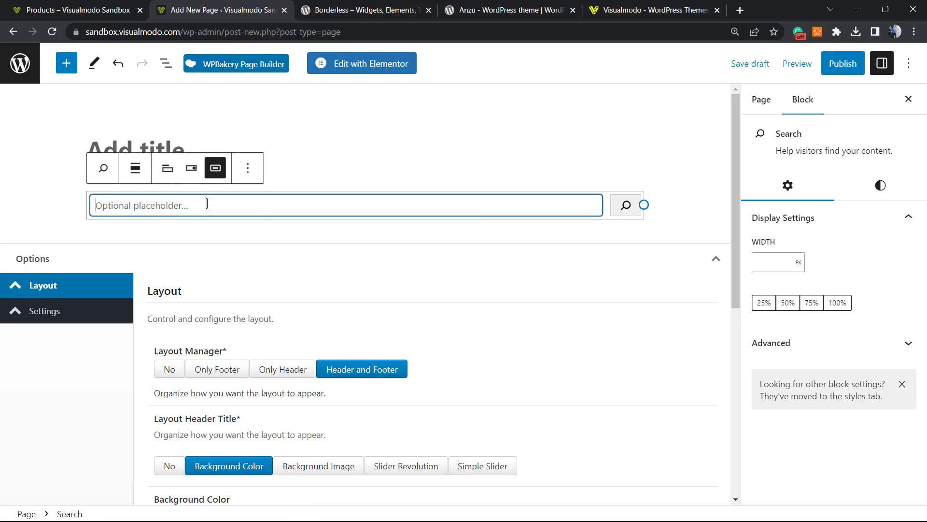
pyautogui.click(191, 169)
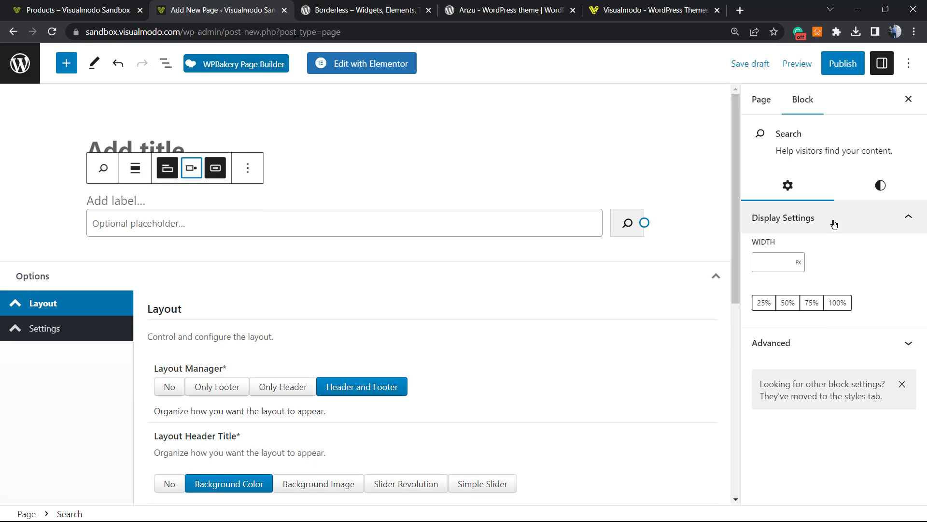
pyautogui.click(881, 185)
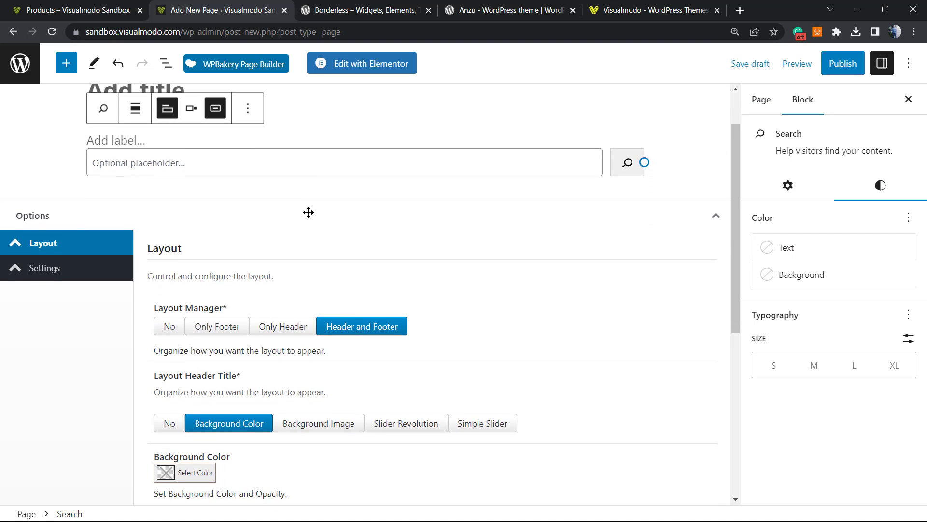
# - Check the shop page's two search bars, then view the Borderless plugin page on WordPress.org
pyautogui.click(365, 10)
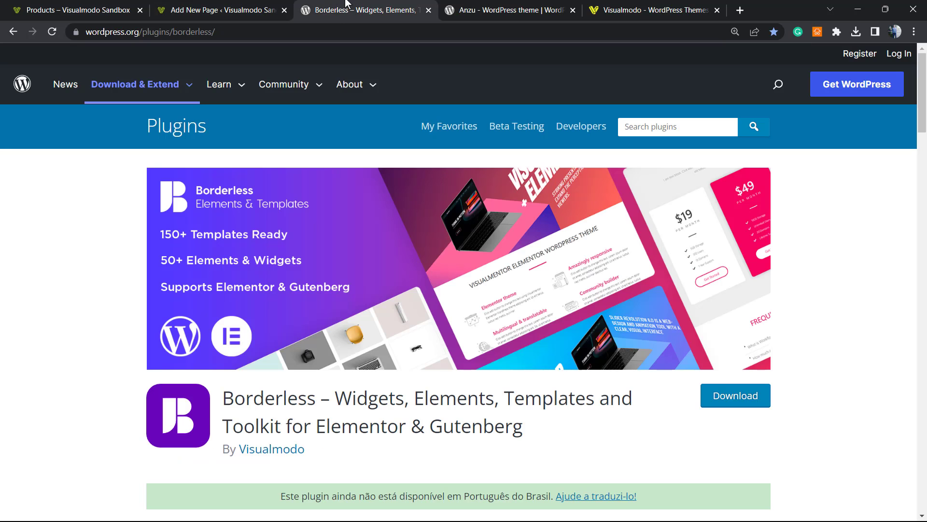
pyautogui.click(70, 9)
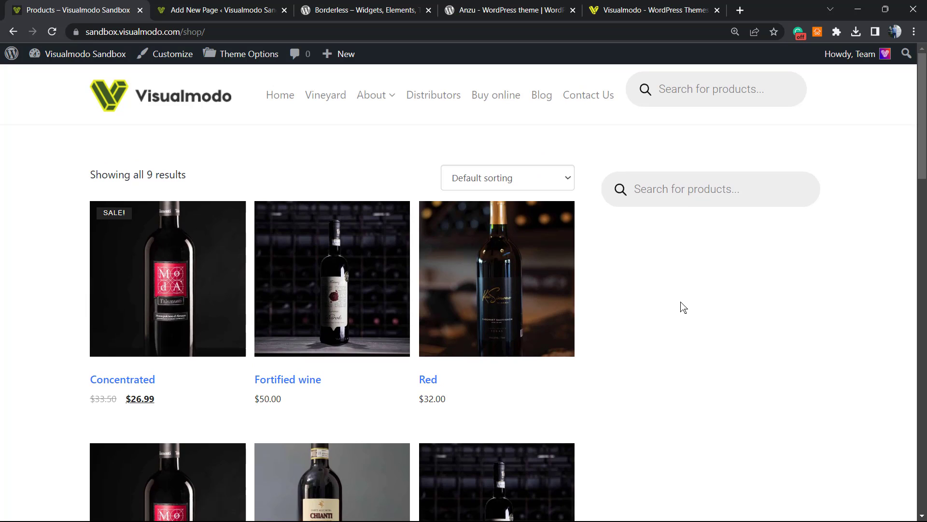
pyautogui.moveTo(706, 304)
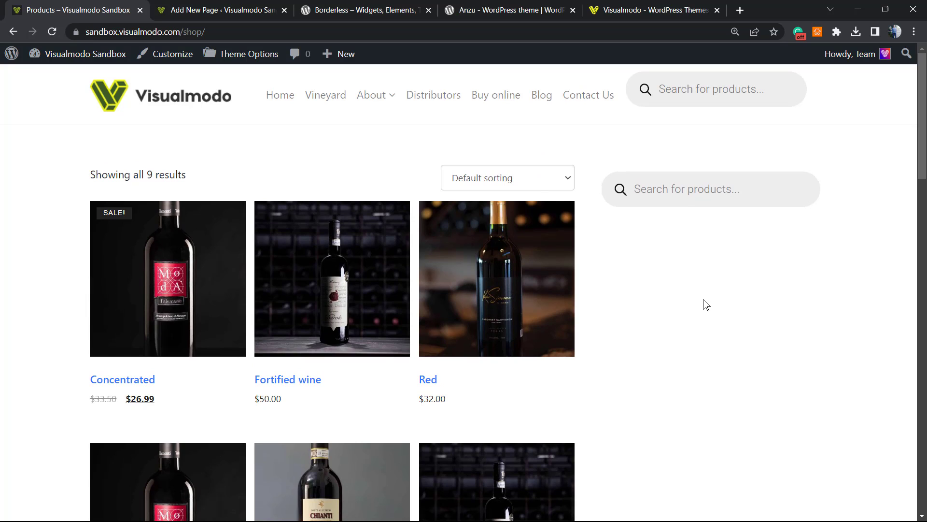
pyautogui.moveTo(687, 289)
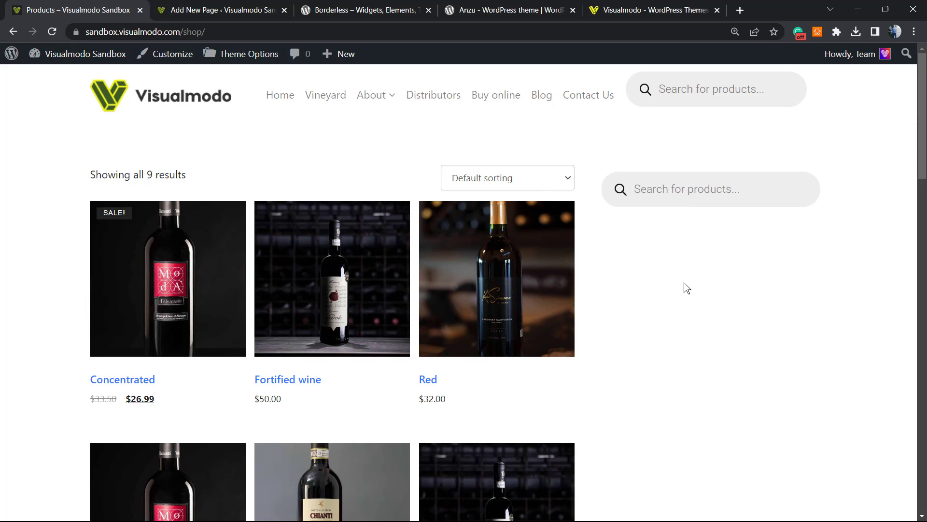
pyautogui.moveTo(665, 280)
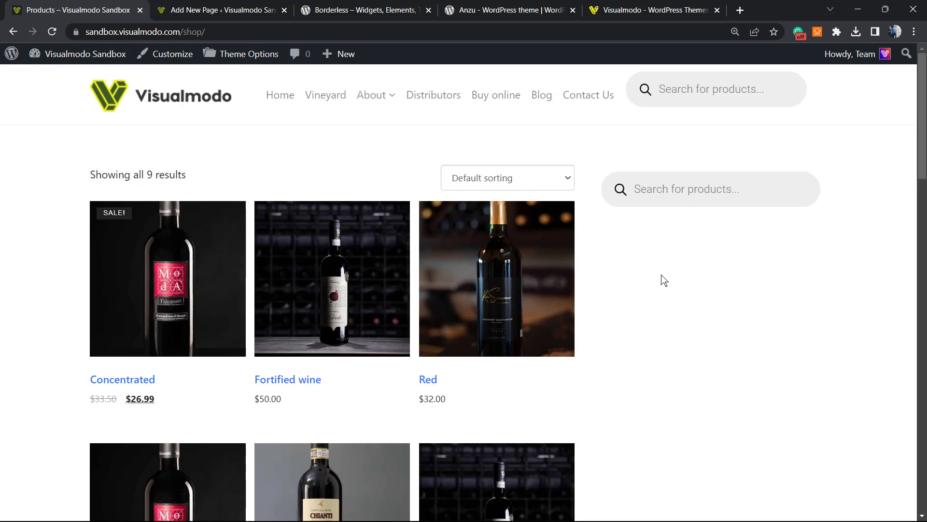
pyautogui.moveTo(665, 288)
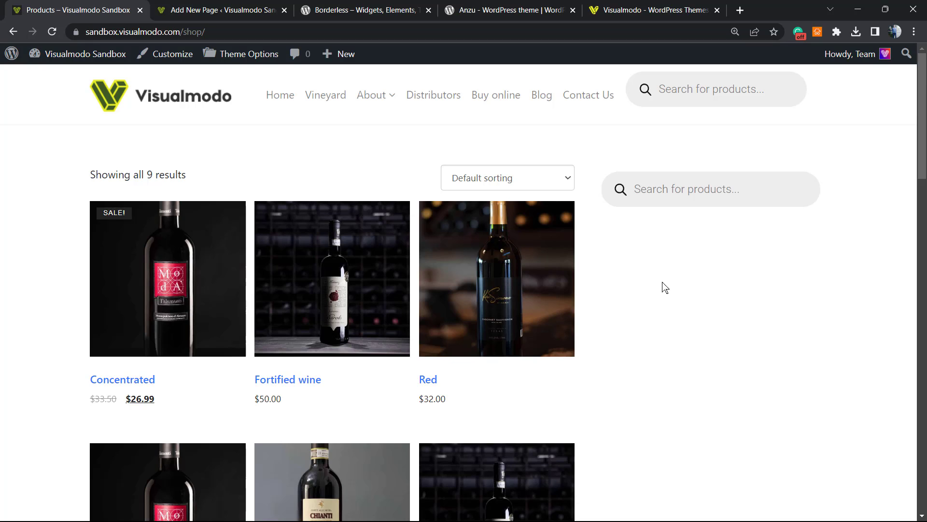
pyautogui.moveTo(672, 255)
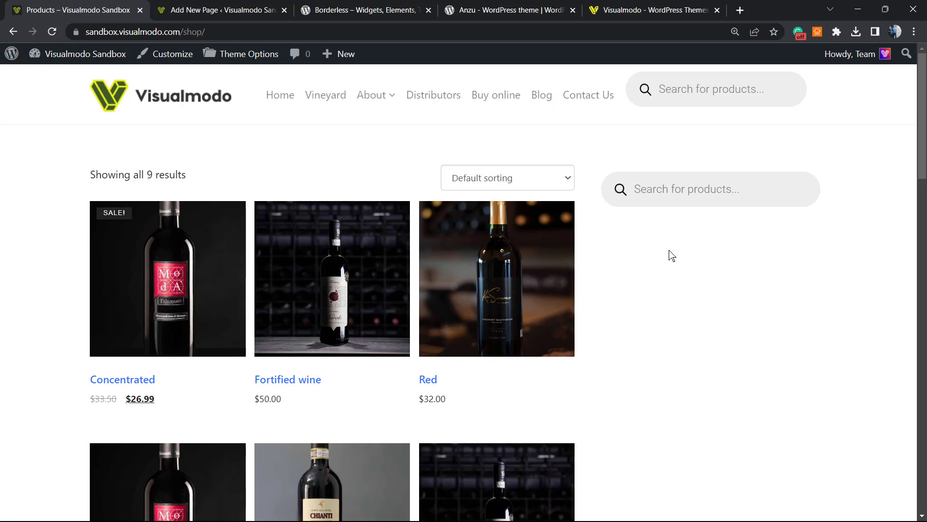
pyautogui.moveTo(631, 225)
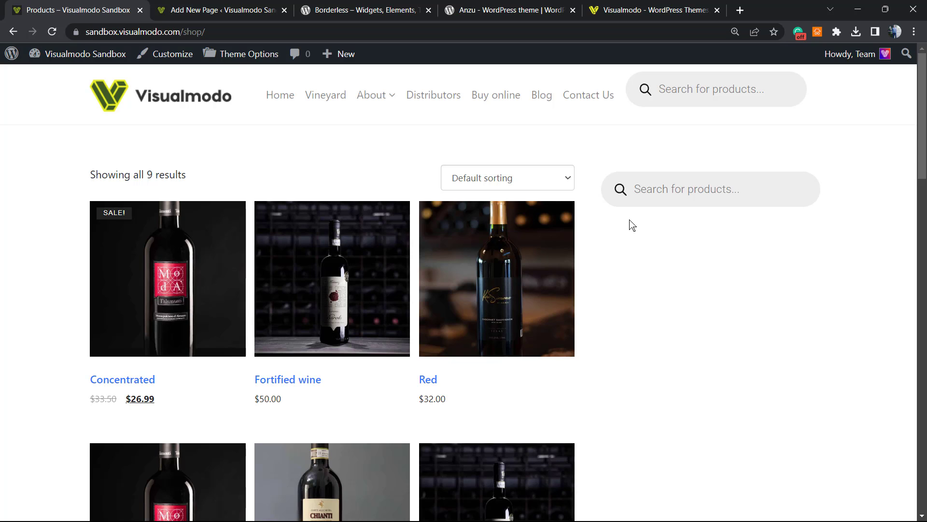
pyautogui.moveTo(362, 112)
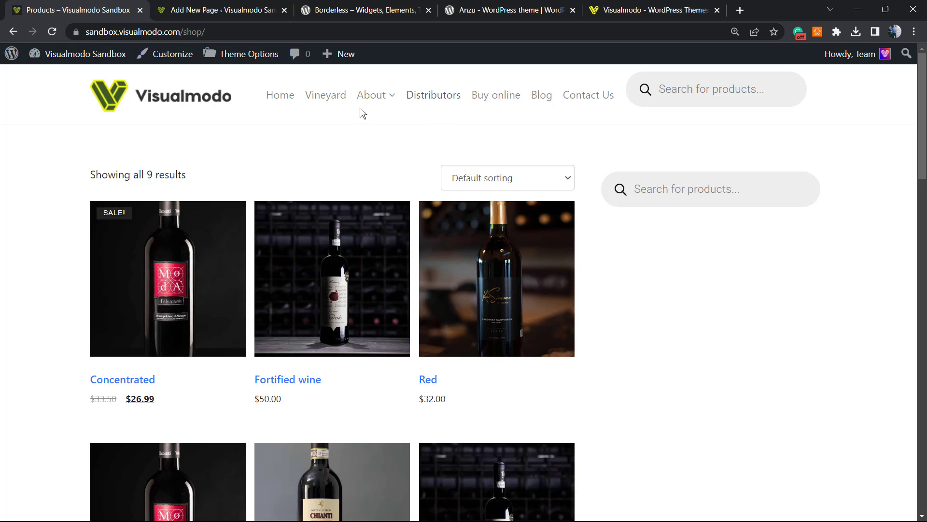
pyautogui.click(365, 10)
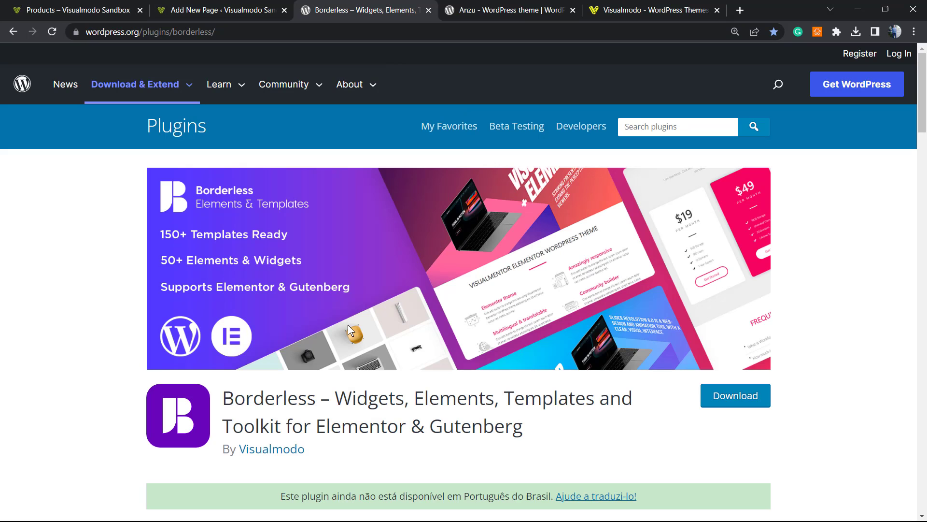
# - View the Anzu theme page by Visualmodo, then return to the site's Menus screen
pyautogui.scroll(-3)
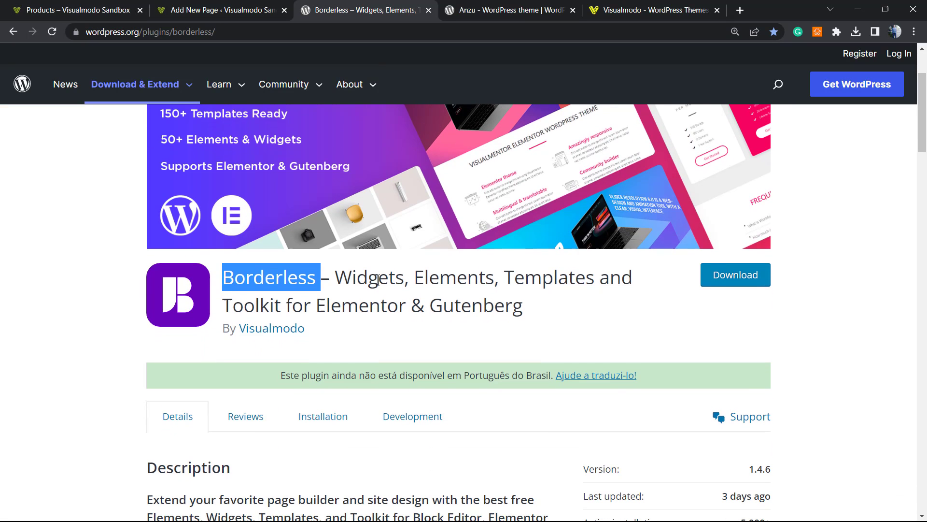
pyautogui.scroll(3)
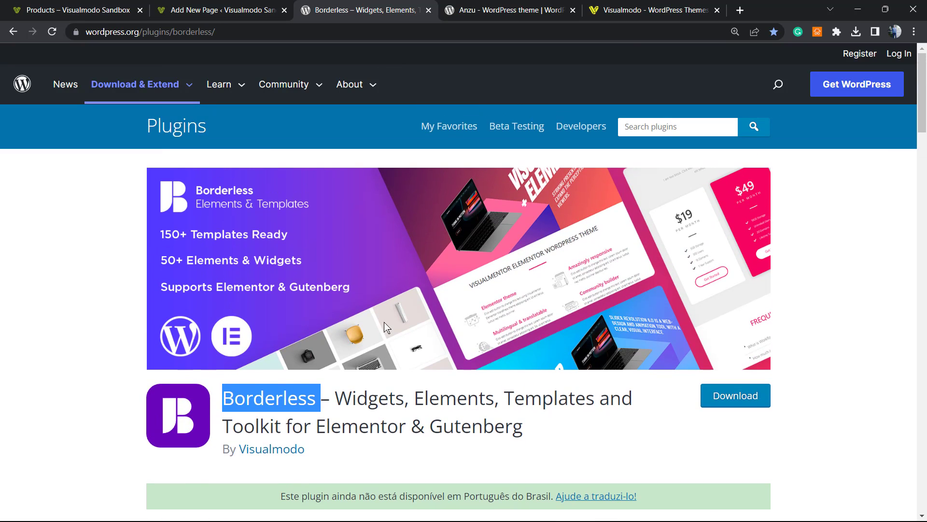
pyautogui.moveTo(379, 342)
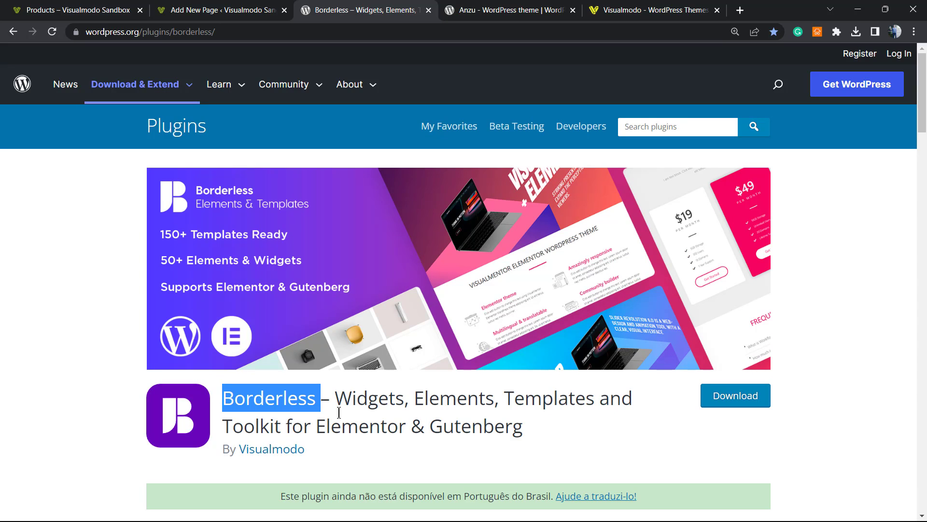
pyautogui.click(509, 9)
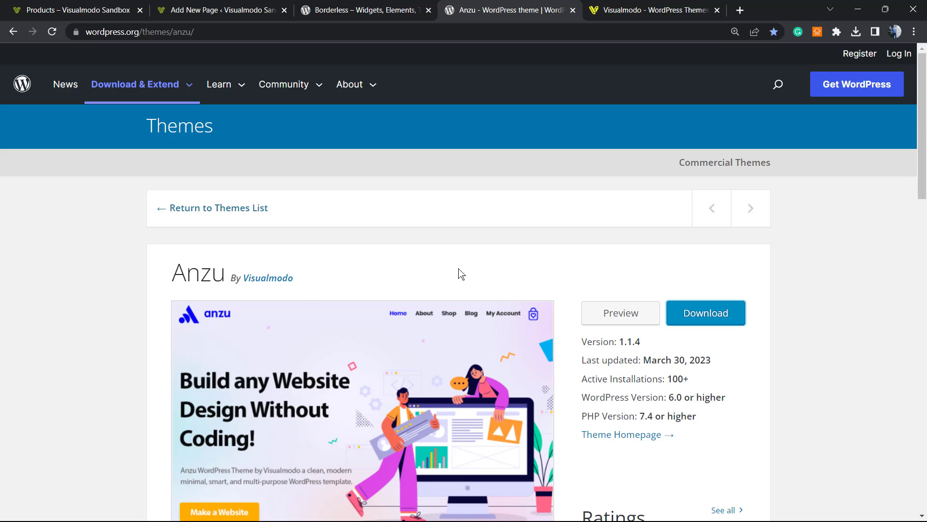
pyautogui.moveTo(431, 255)
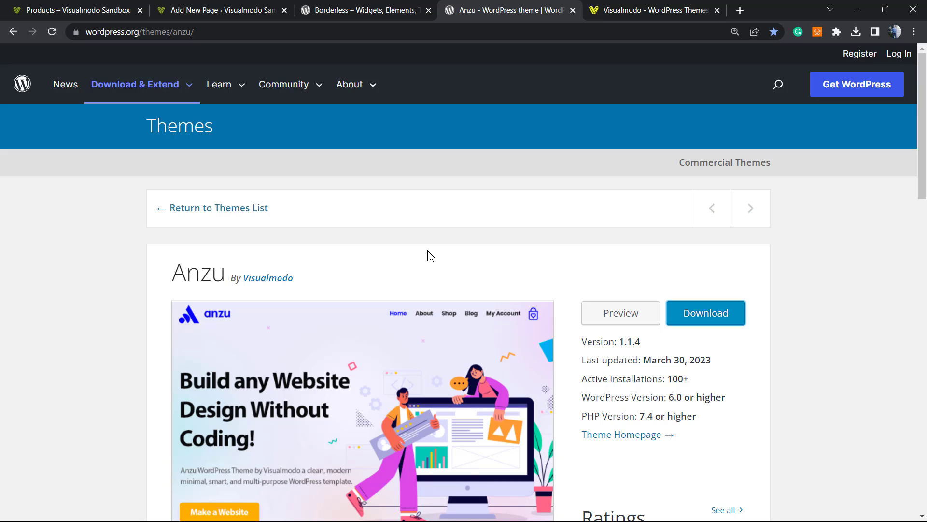
pyautogui.moveTo(415, 293)
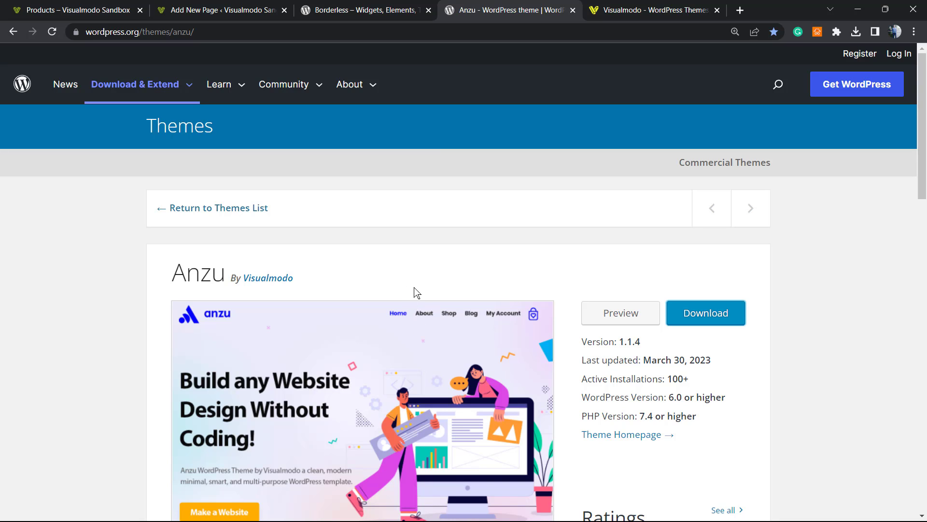
pyautogui.moveTo(317, 209)
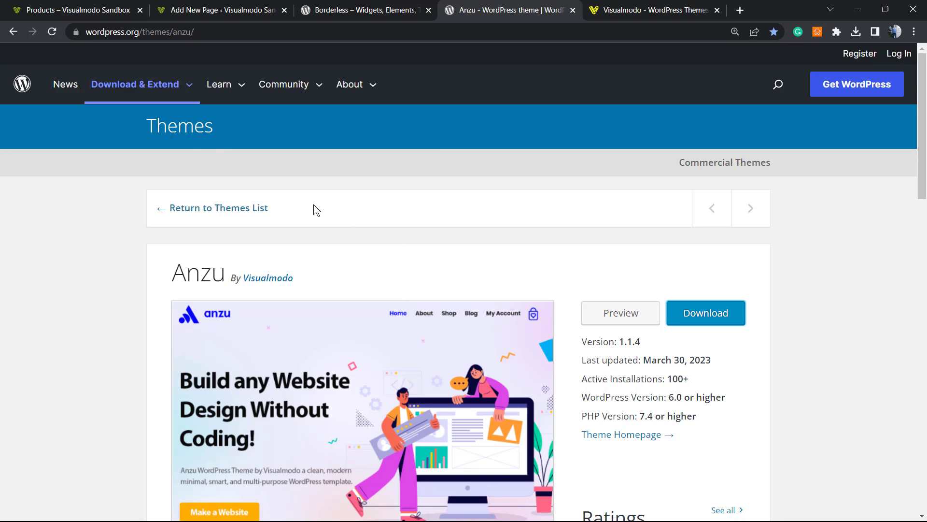
pyautogui.click(219, 9)
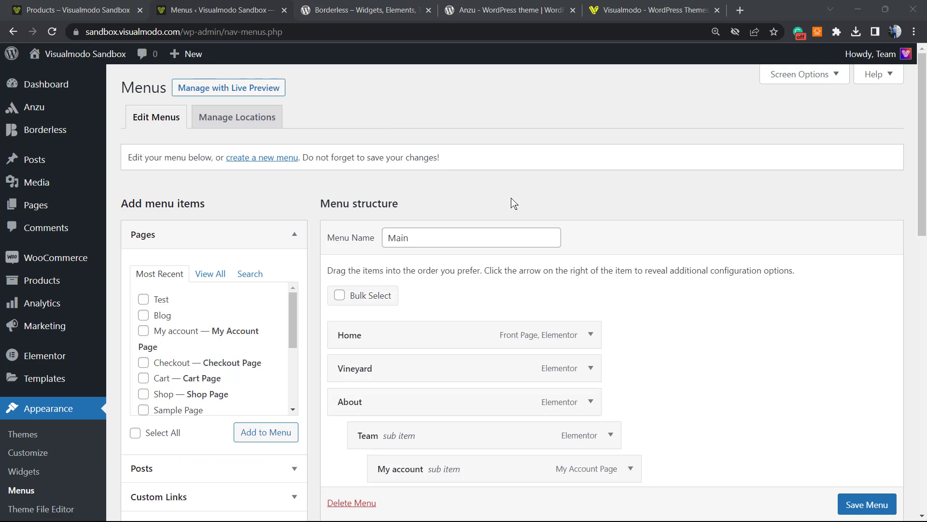
# - Review the FiboSearch bar item's Layout choices, keeping Default, then switch to the Visualmodo site
pyautogui.scroll(-3)
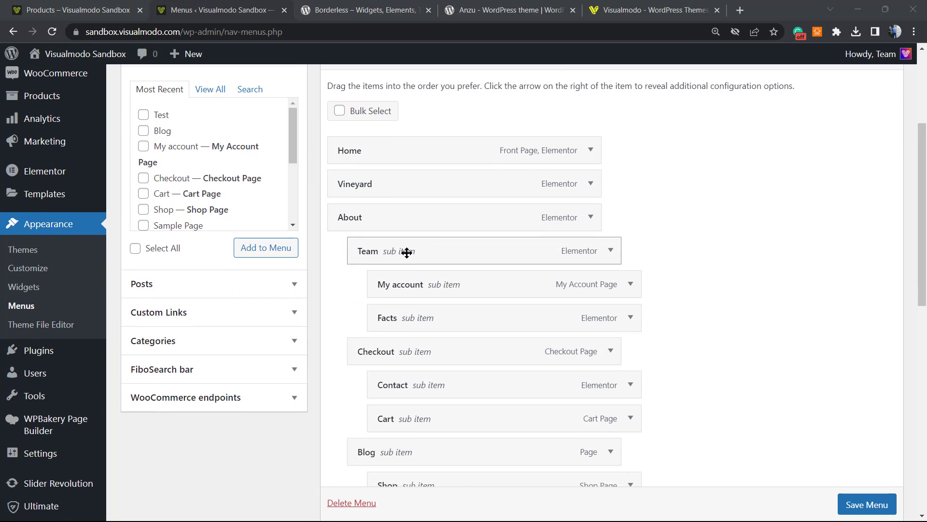
pyautogui.scroll(-3)
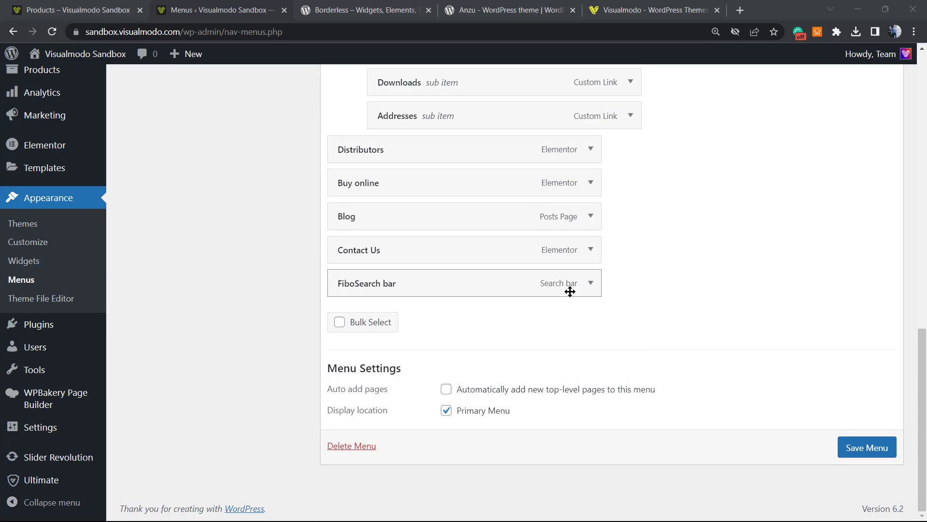
pyautogui.click(590, 283)
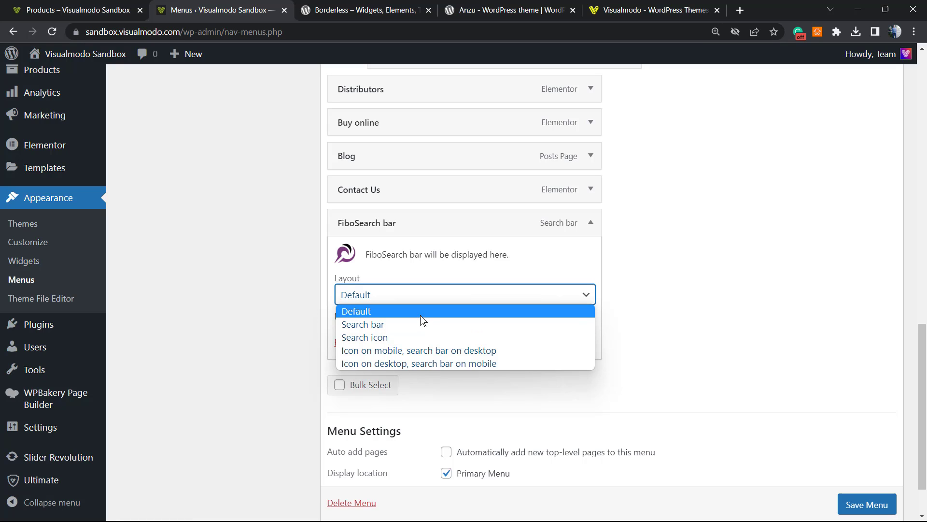
pyautogui.moveTo(423, 324)
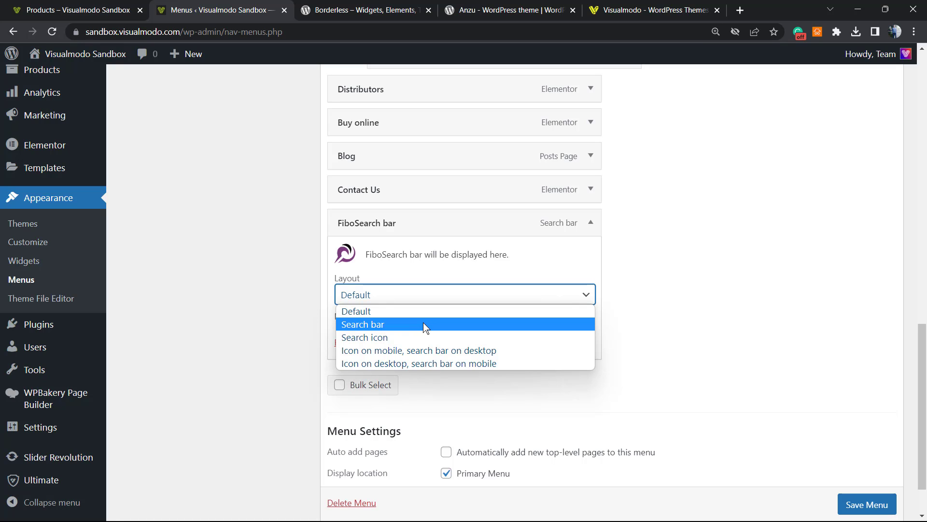
pyautogui.moveTo(402, 350)
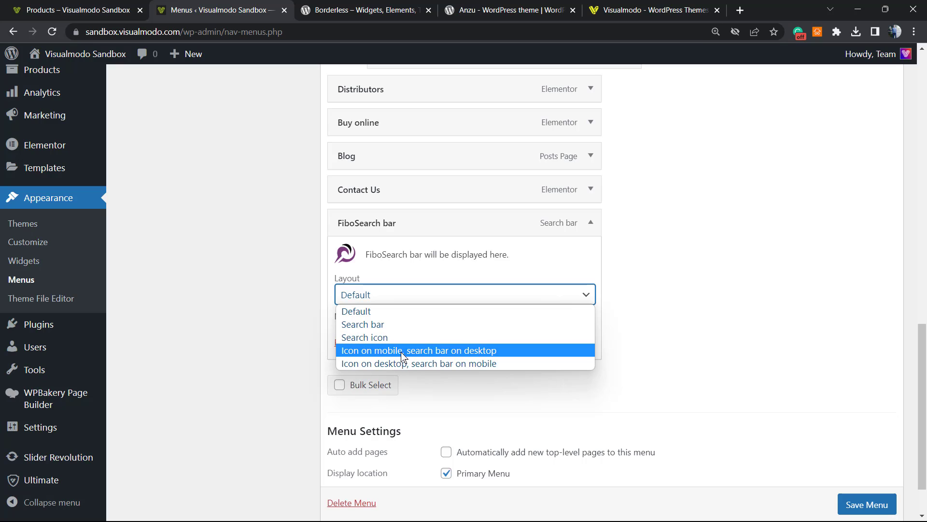
pyautogui.moveTo(389, 356)
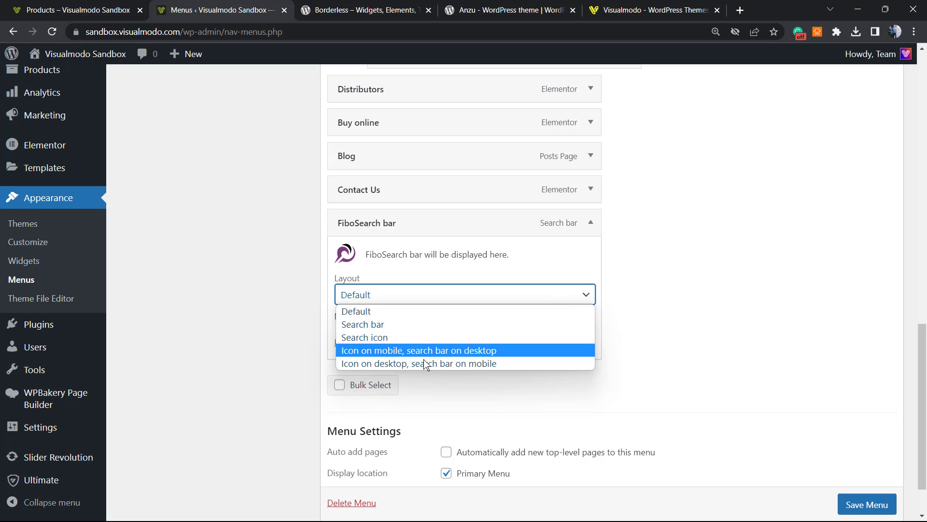
pyautogui.moveTo(418, 363)
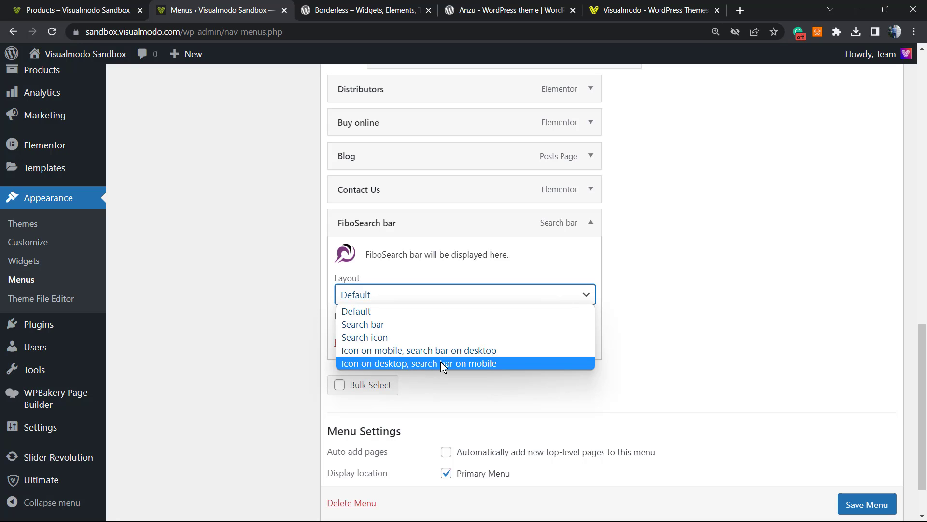
pyautogui.moveTo(423, 295)
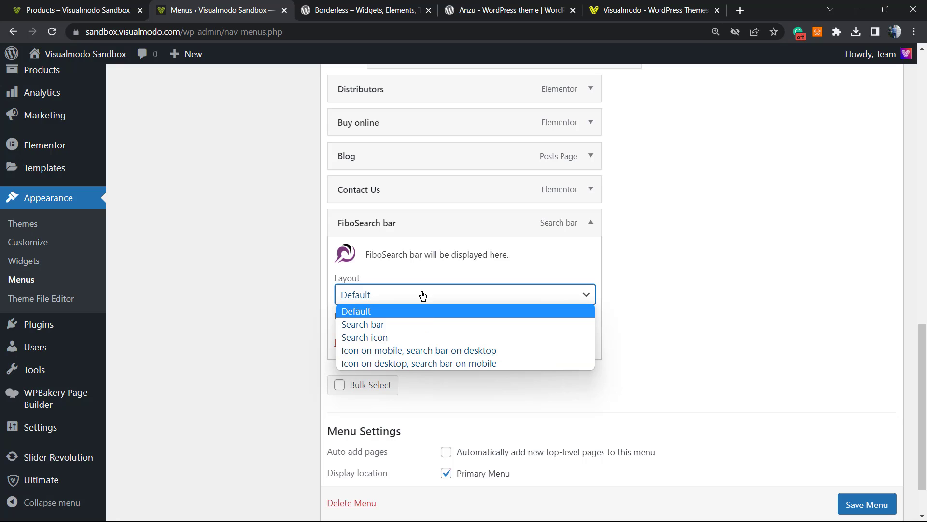
pyautogui.moveTo(325, 199)
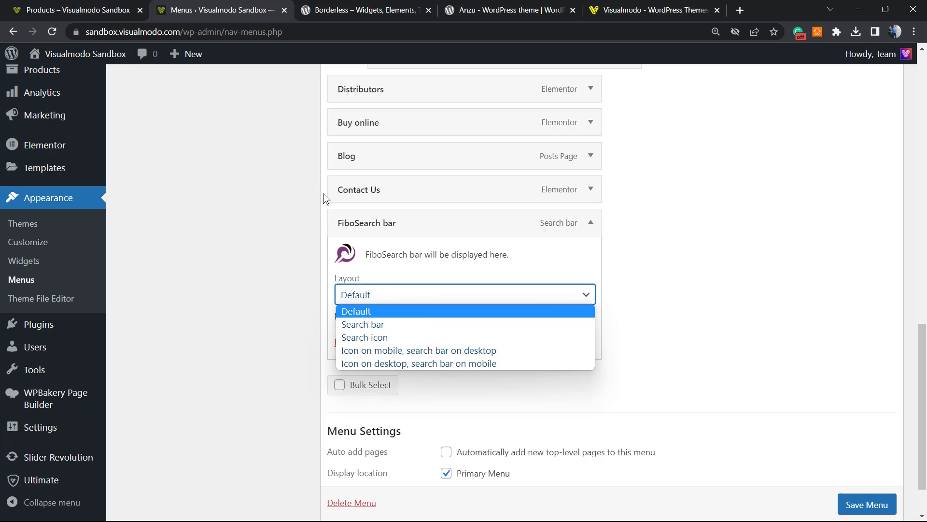
pyautogui.moveTo(415, 296)
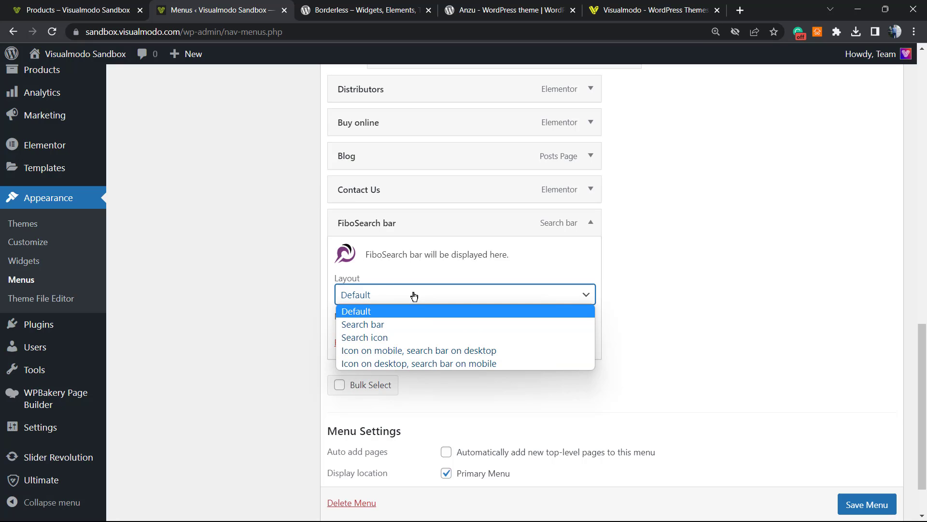
pyautogui.click(652, 9)
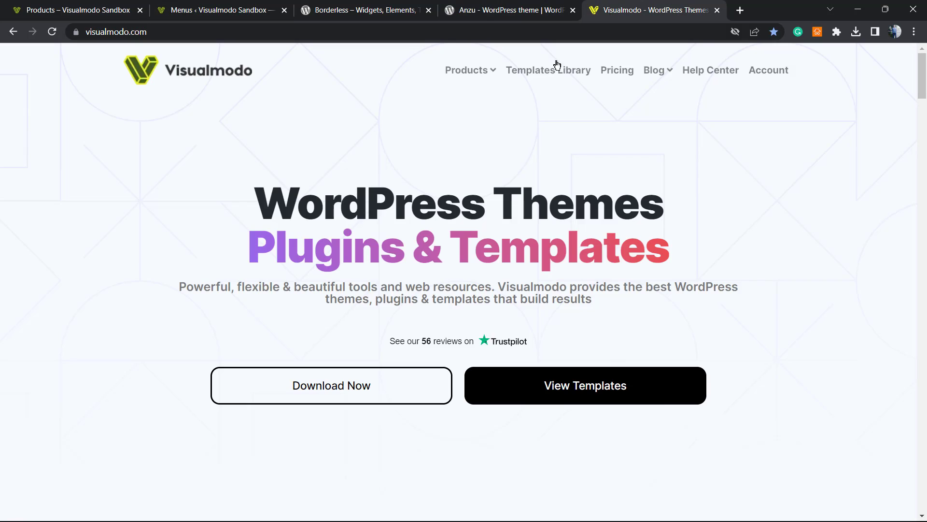
pyautogui.moveTo(394, 420)
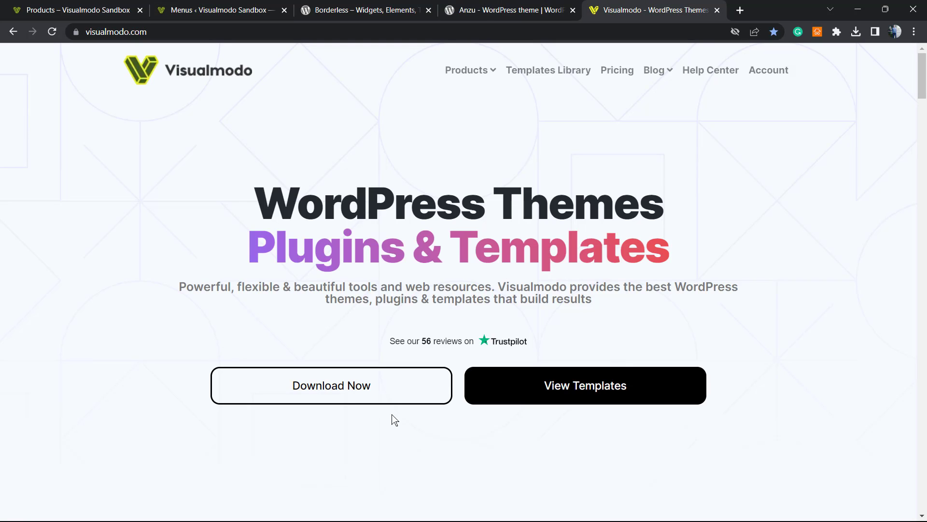
pyautogui.moveTo(208, 280)
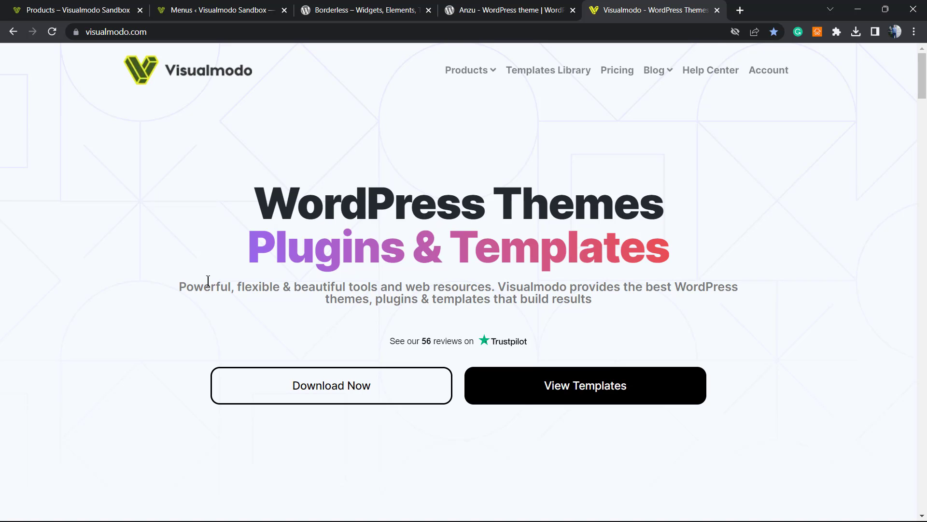
pyautogui.moveTo(534, 83)
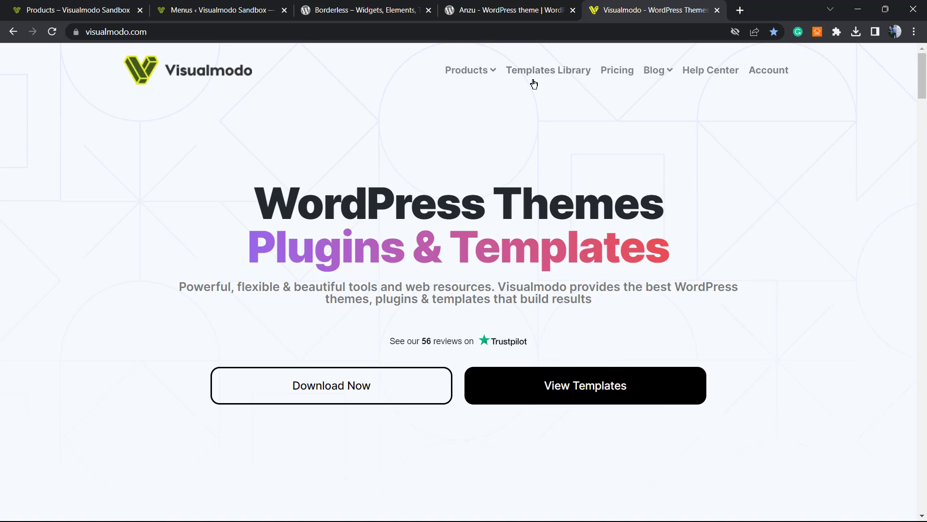
# - Browse the Visualmodo Templates Library grid of starter template cards with Live Preview options
pyautogui.click(548, 69)
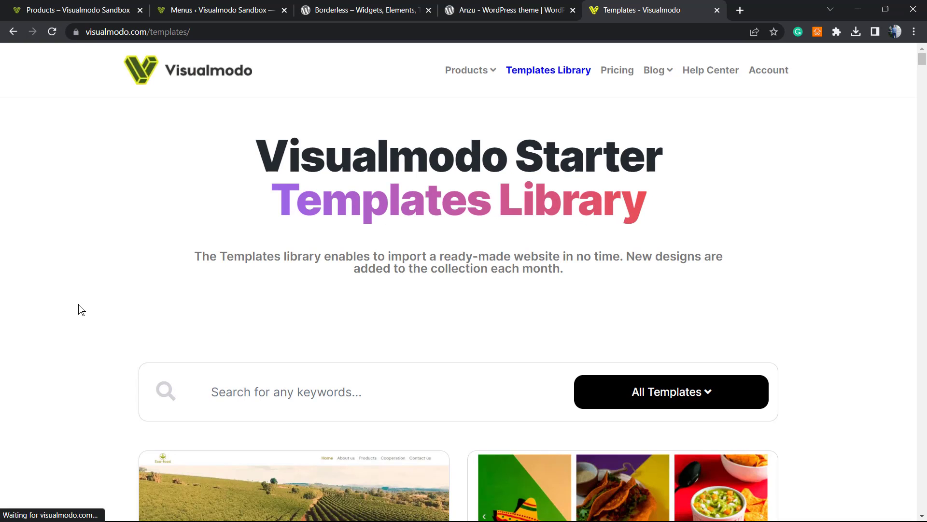
pyautogui.scroll(-3)
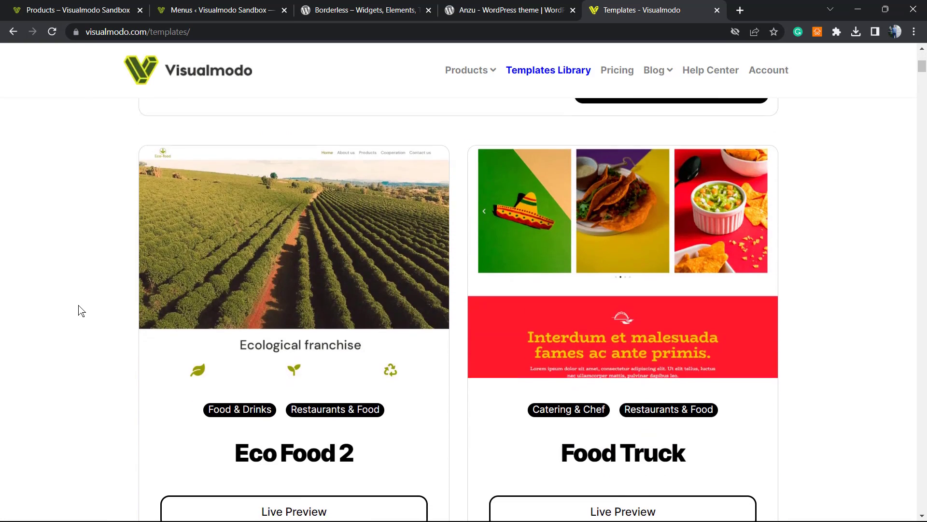
pyautogui.scroll(-3)
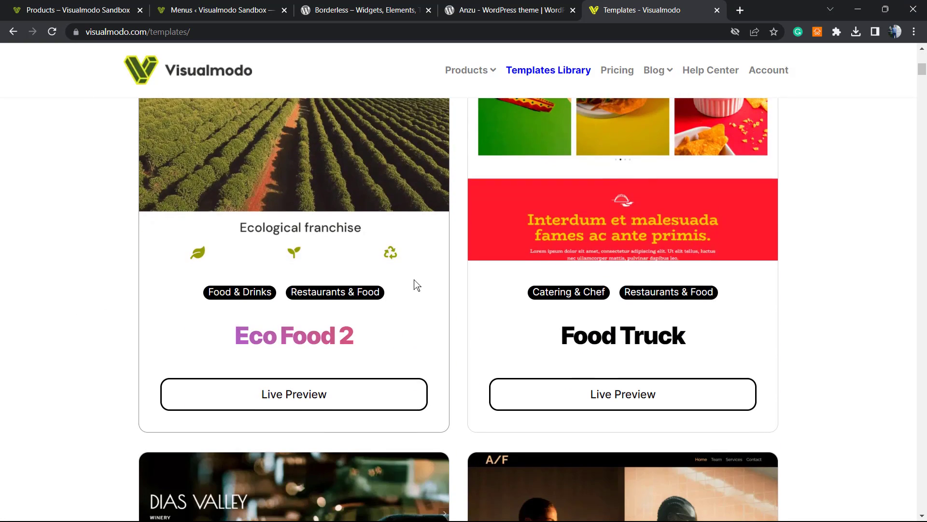
pyautogui.scroll(-3)
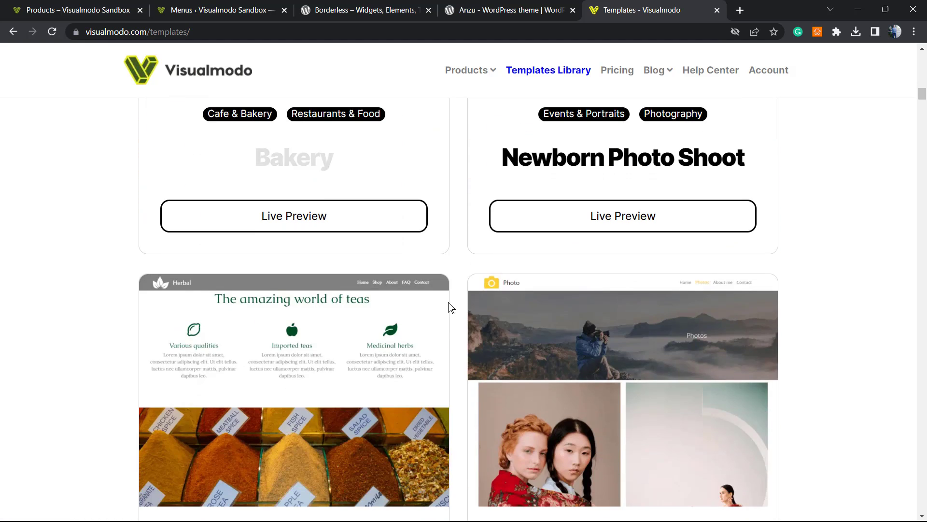
pyautogui.scroll(-3)
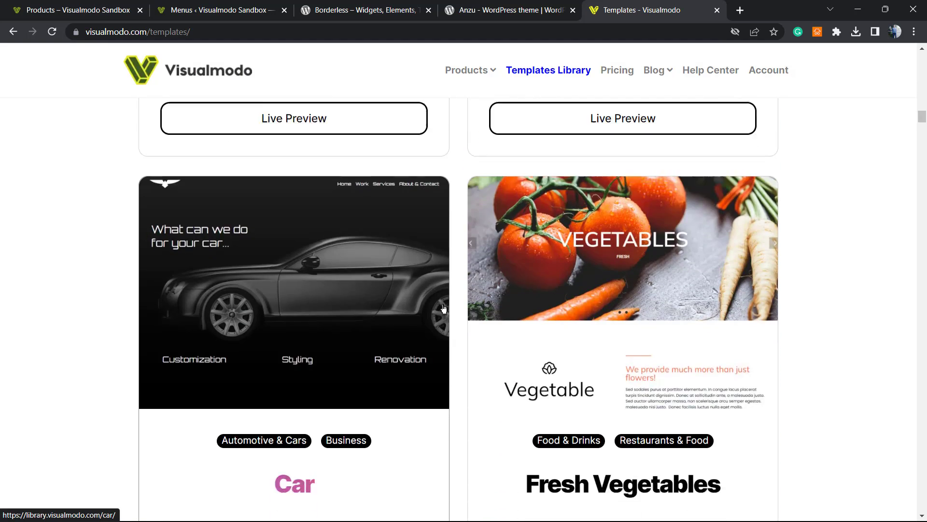
pyautogui.scroll(-3)
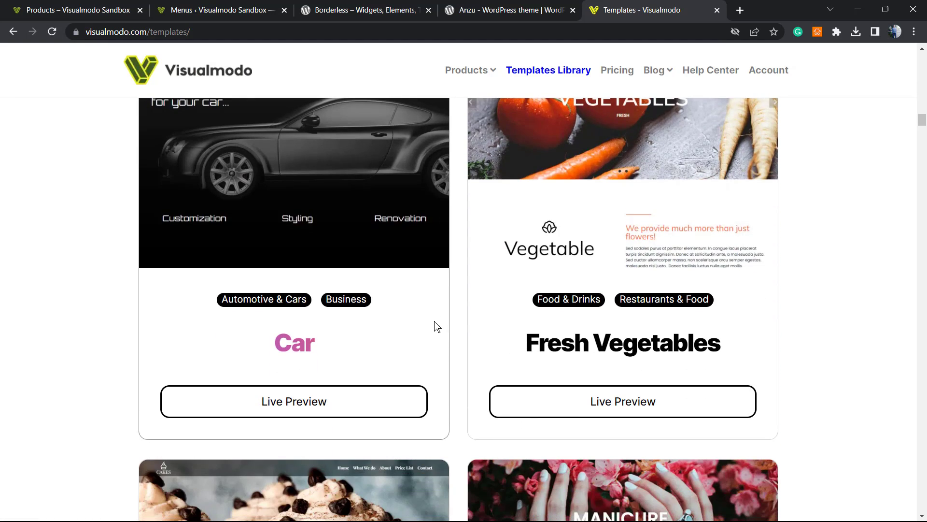
pyautogui.scroll(-3)
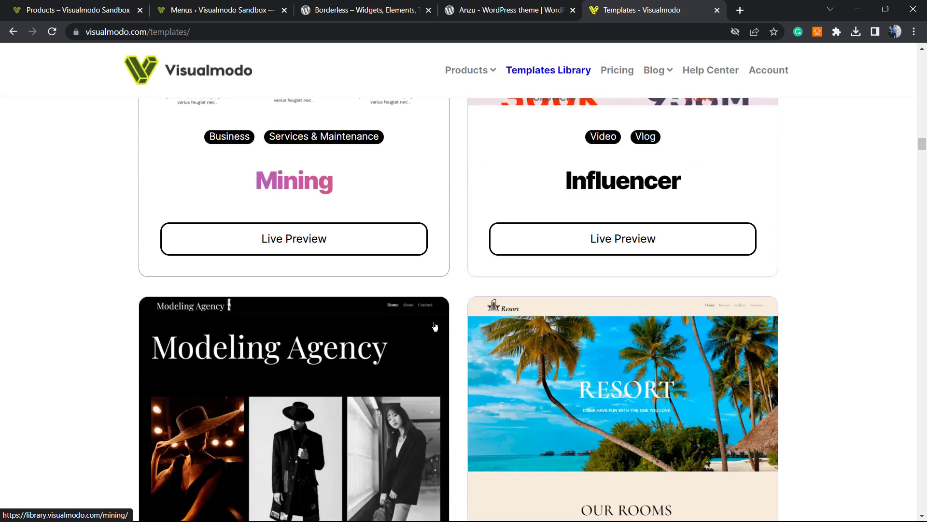
pyautogui.scroll(-3)
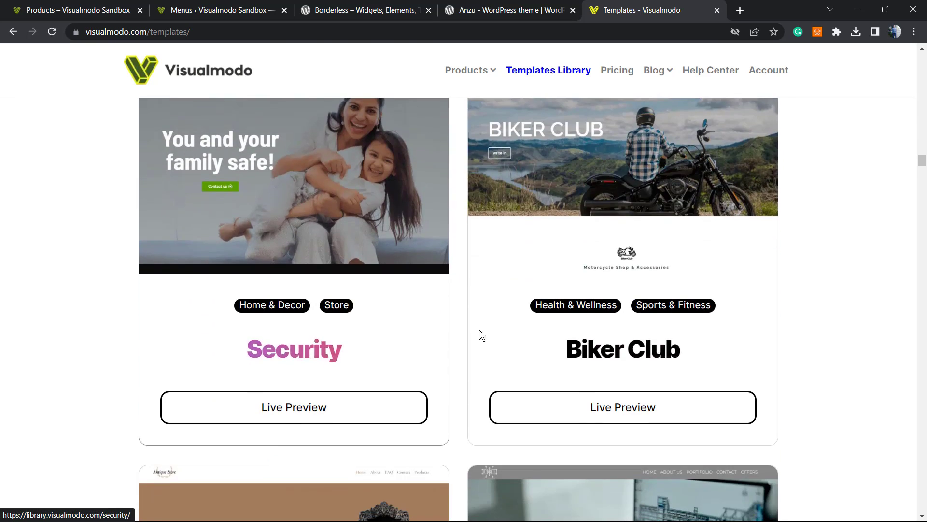
pyautogui.scroll(-3)
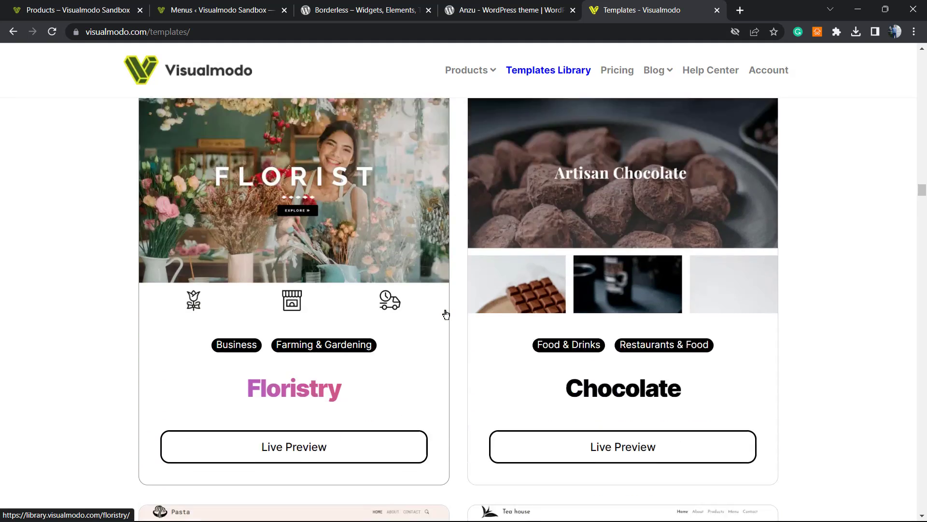
pyautogui.scroll(-3)
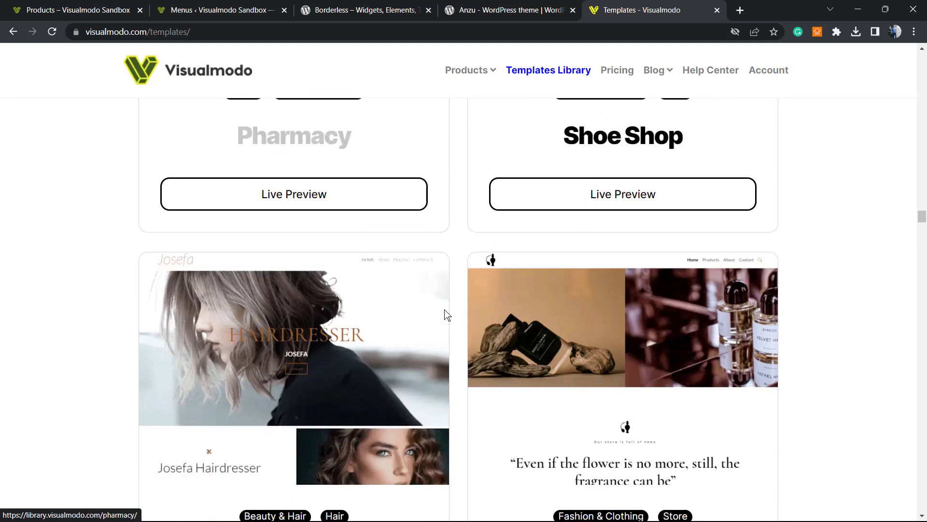